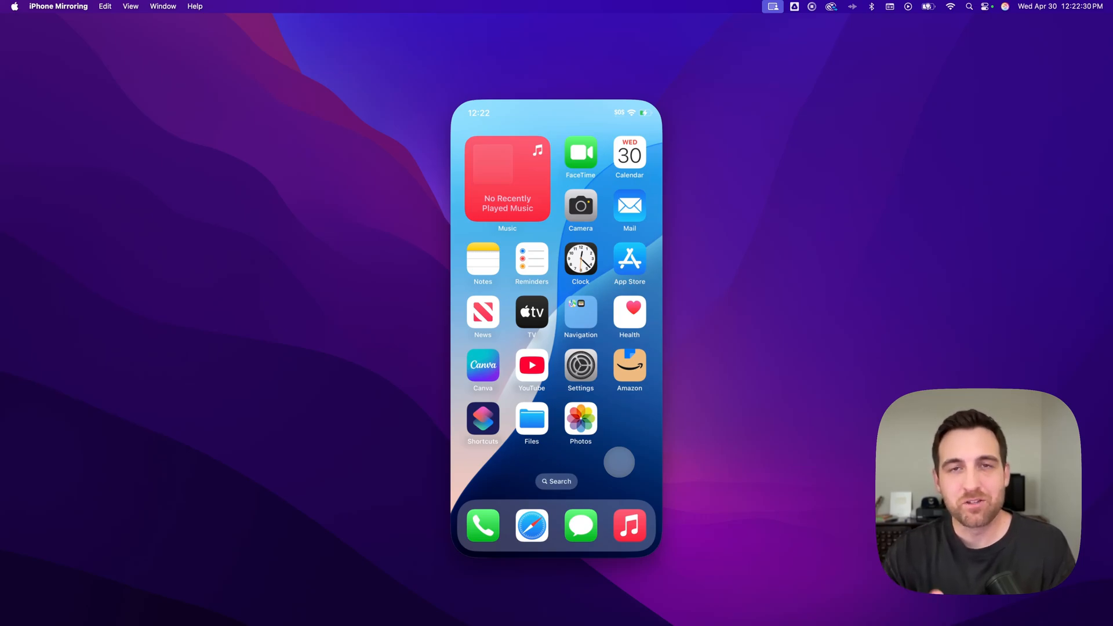
mouse_move(582, 266)
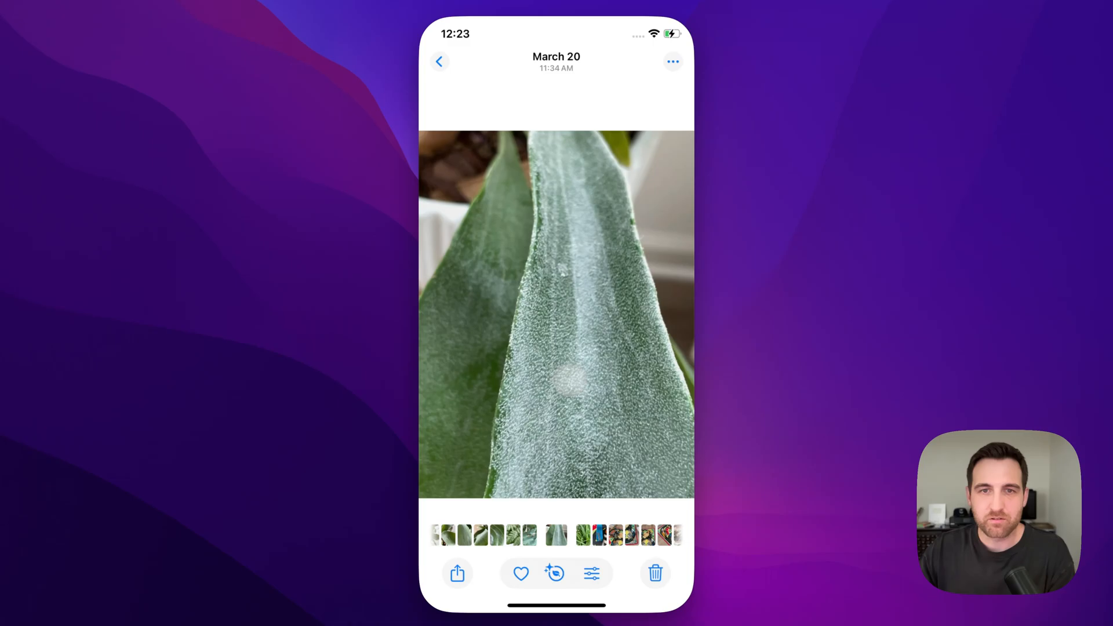
Step: Show the leaf photo's info with its HEIF badge, then bring up its share sheet
left_click(555, 572)
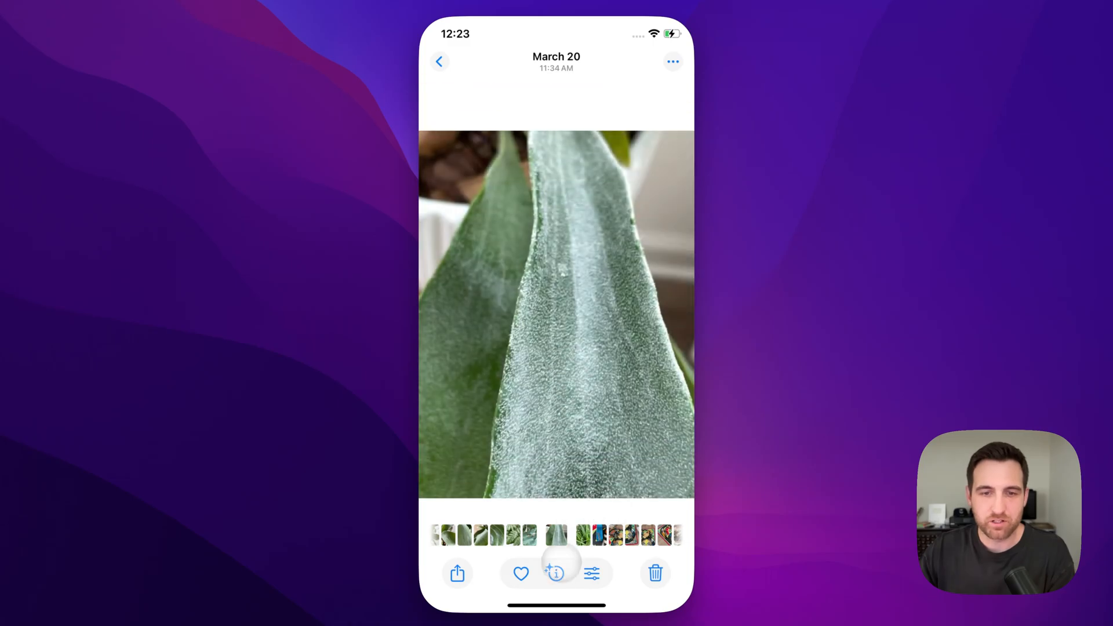
left_click(555, 573)
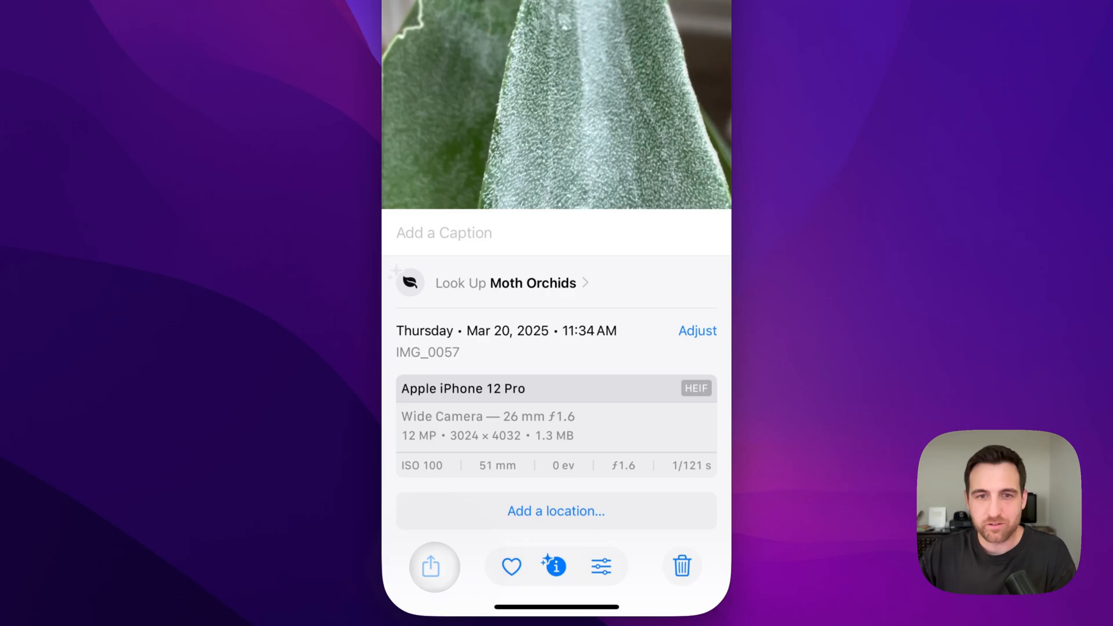
left_click(434, 566)
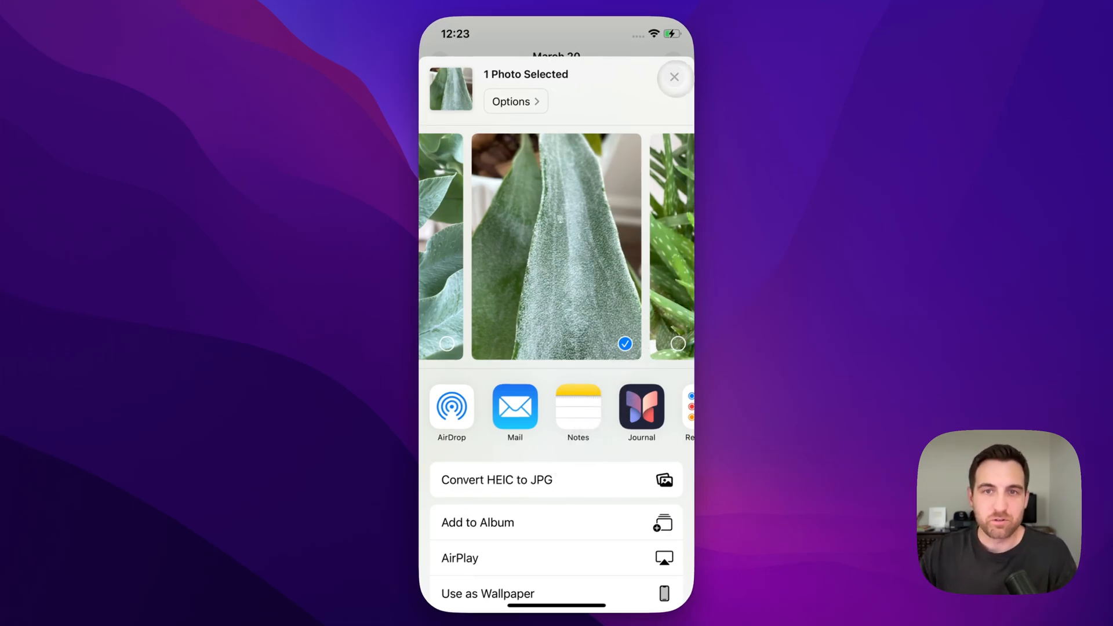
Step: Dismiss the single-photo share sheet and share the five selected leaf photos instead
left_click(673, 76)
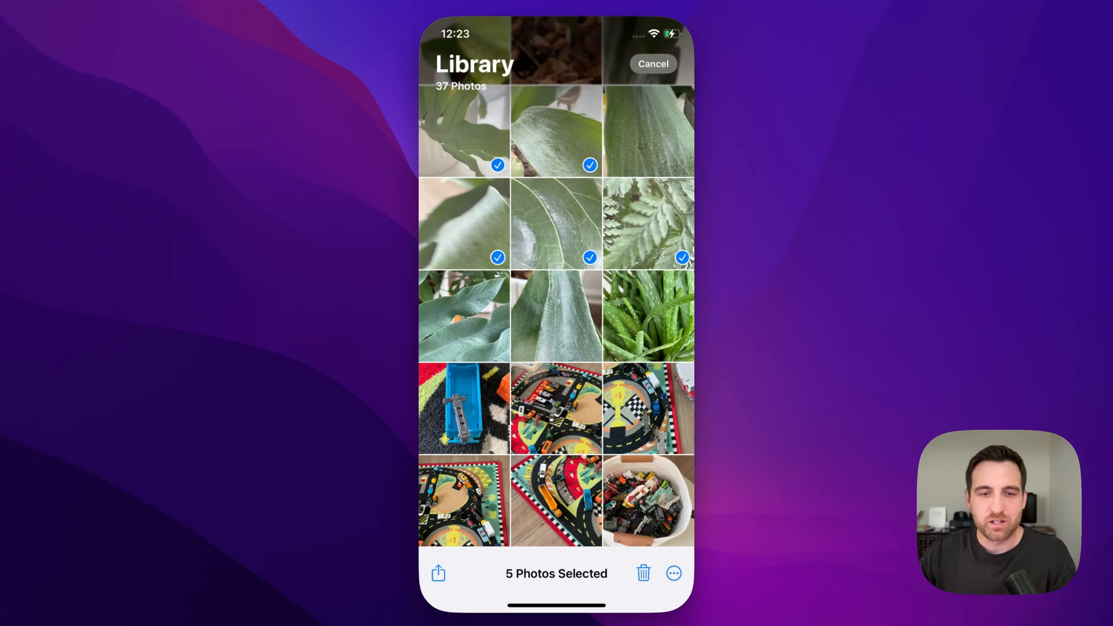
left_click(438, 572)
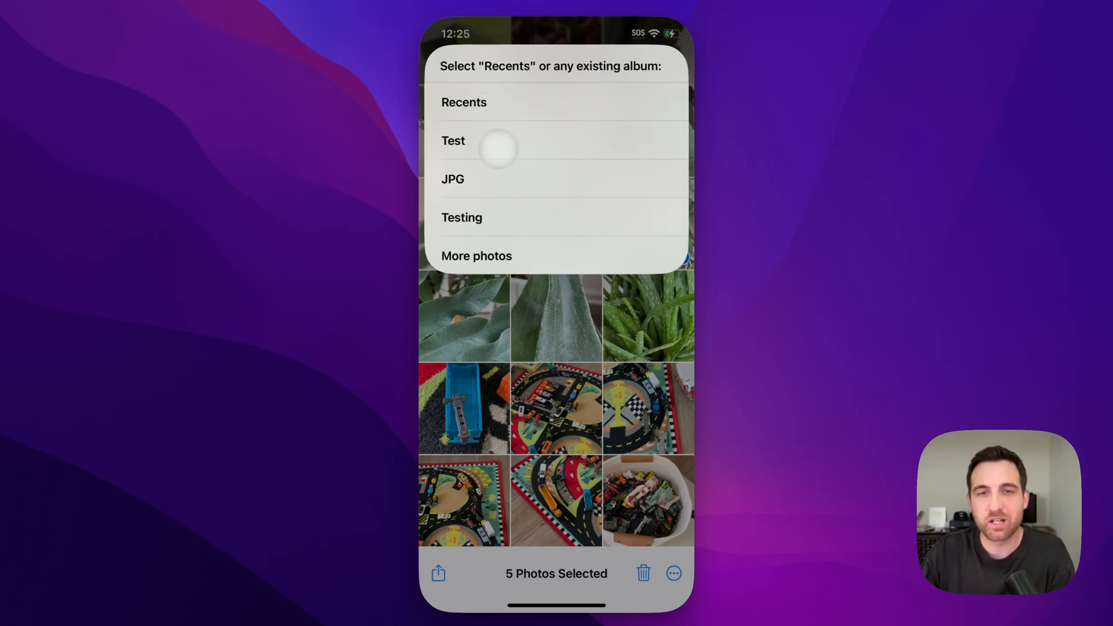
Step: Choose an album for the converted photos and allow the shortcut to save them
left_click(464, 102)
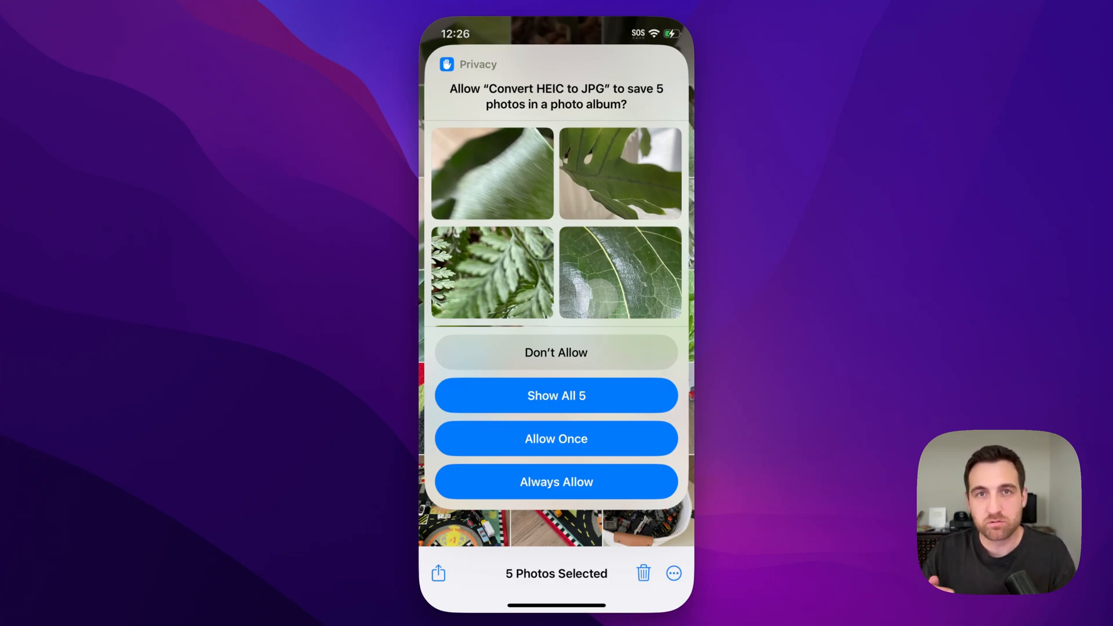
left_click(556, 395)
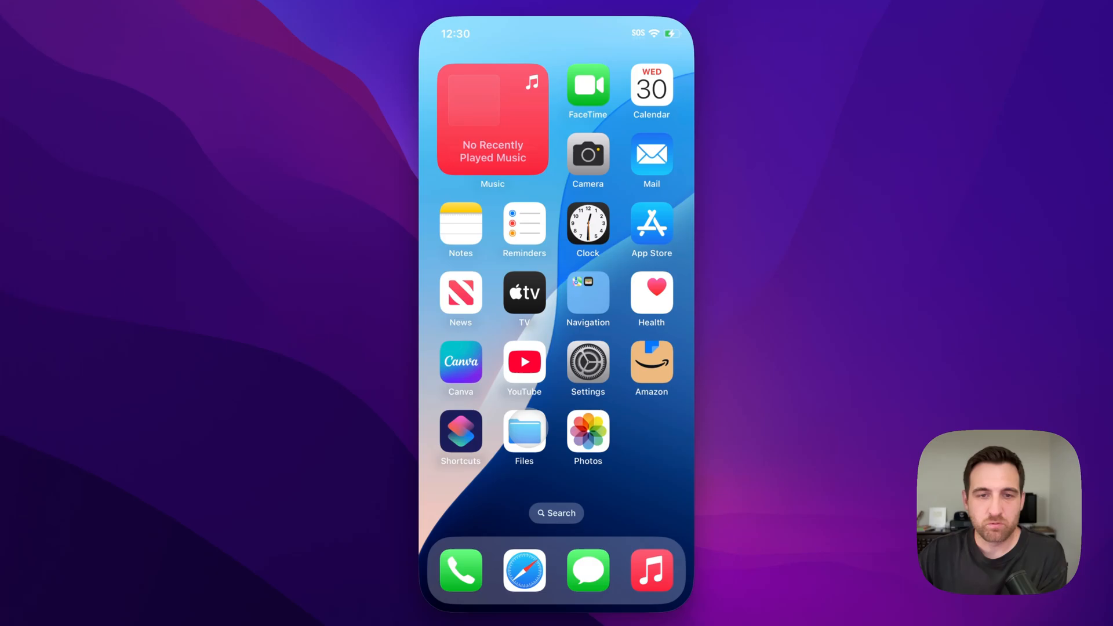
Step: In Files, browse the storage locations and enter On My iPhone
left_click(524, 431)
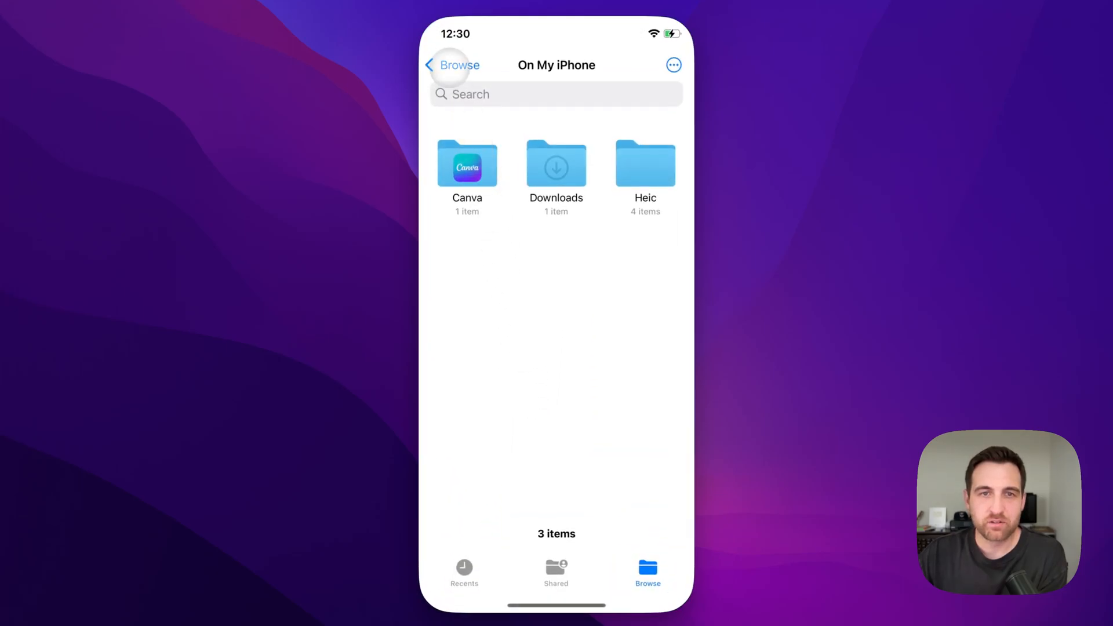
left_click(452, 65)
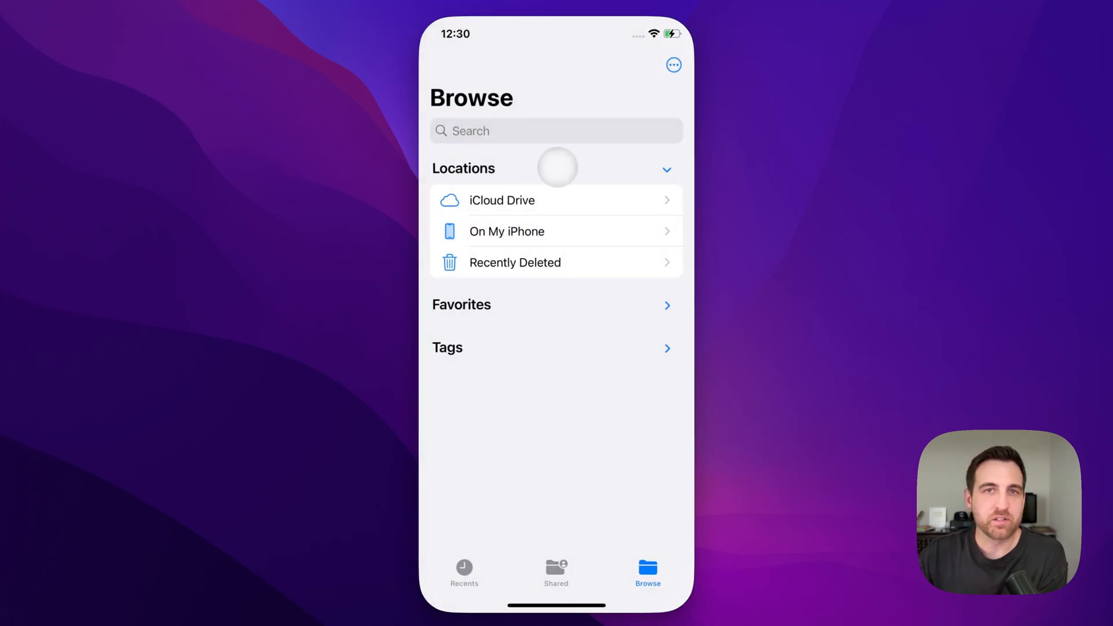
left_click(665, 169)
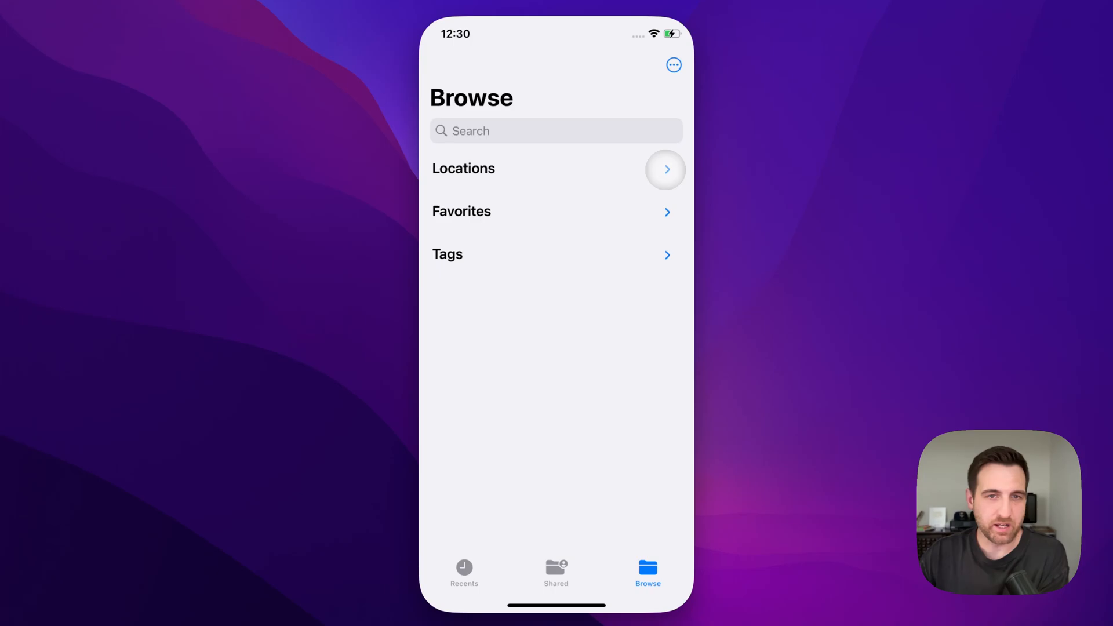
left_click(665, 170)
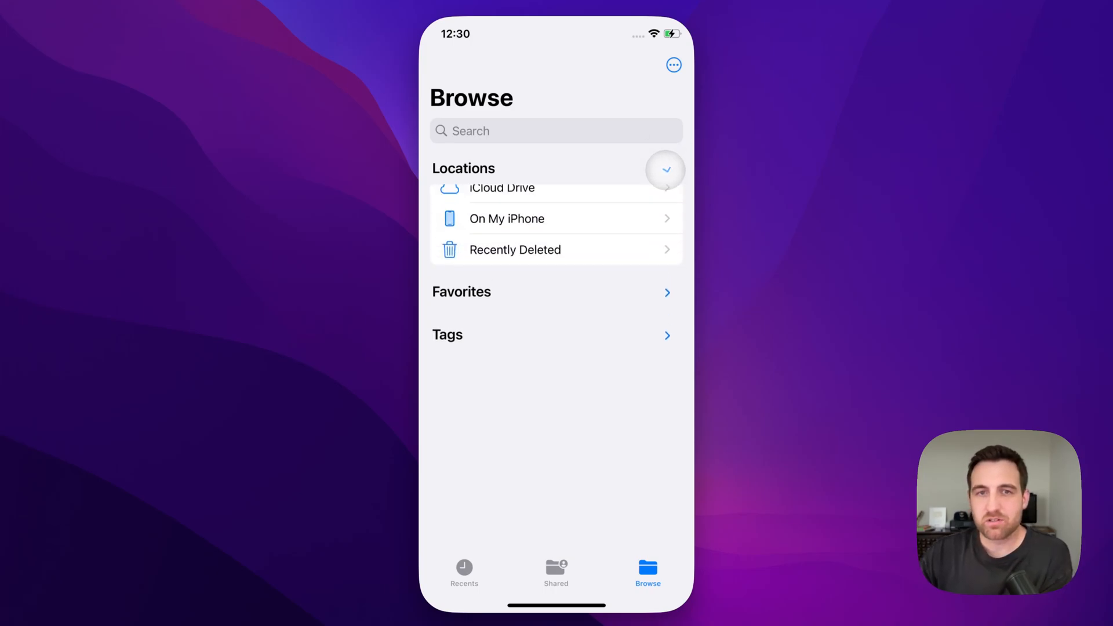
left_click(666, 169)
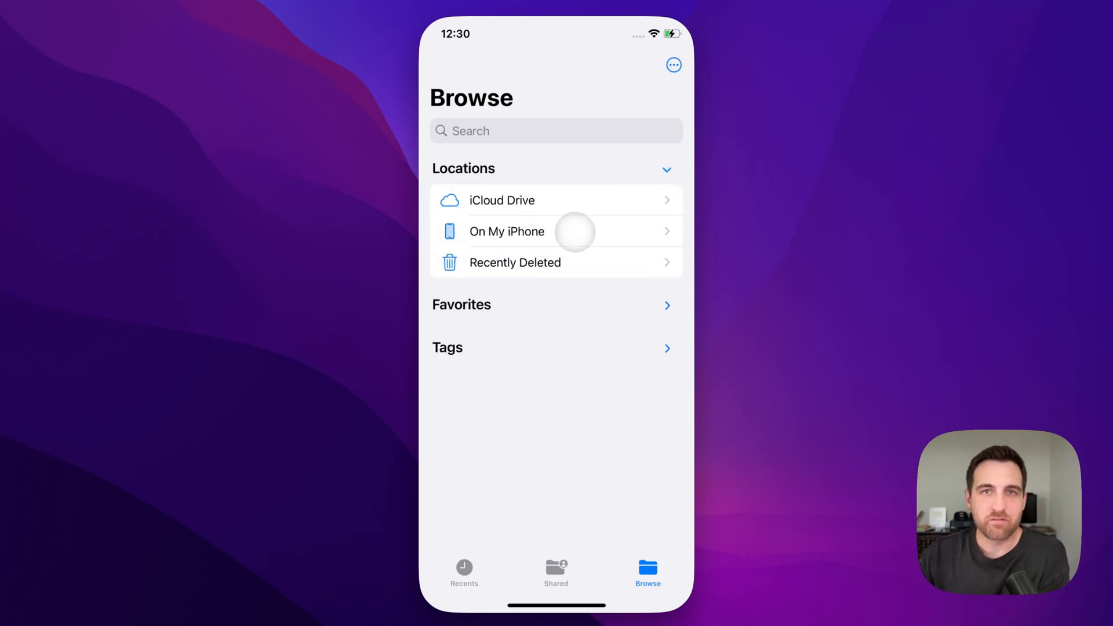
mouse_move(555, 232)
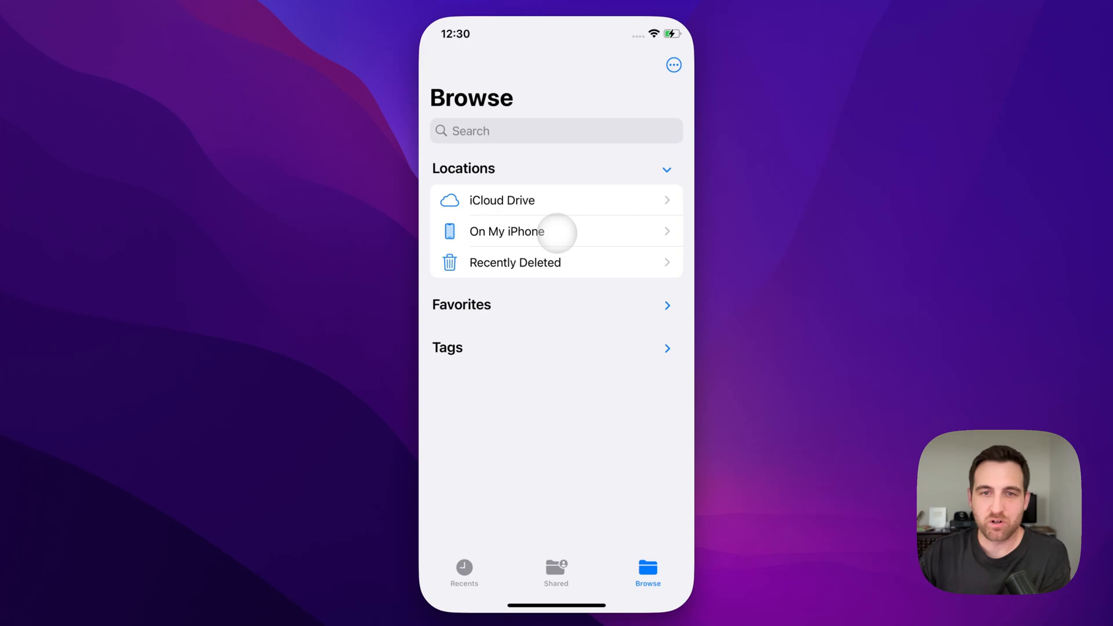
left_click(507, 232)
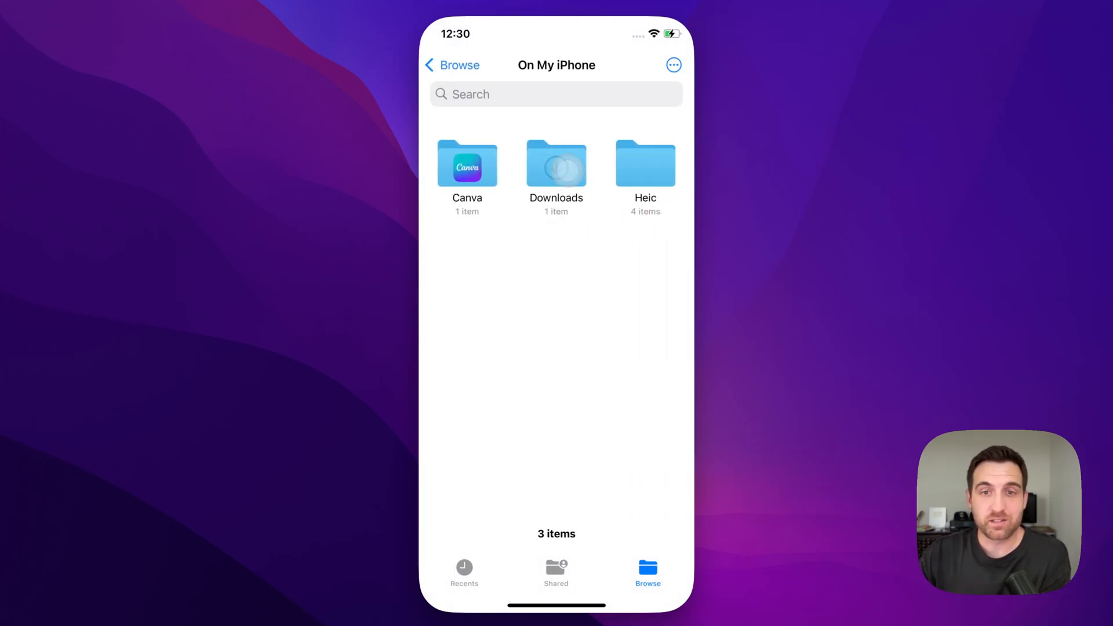
Step: Locate Convert HEIC to JPG.shortcut inside Downloads, then return to On My iPhone
left_click(556, 164)
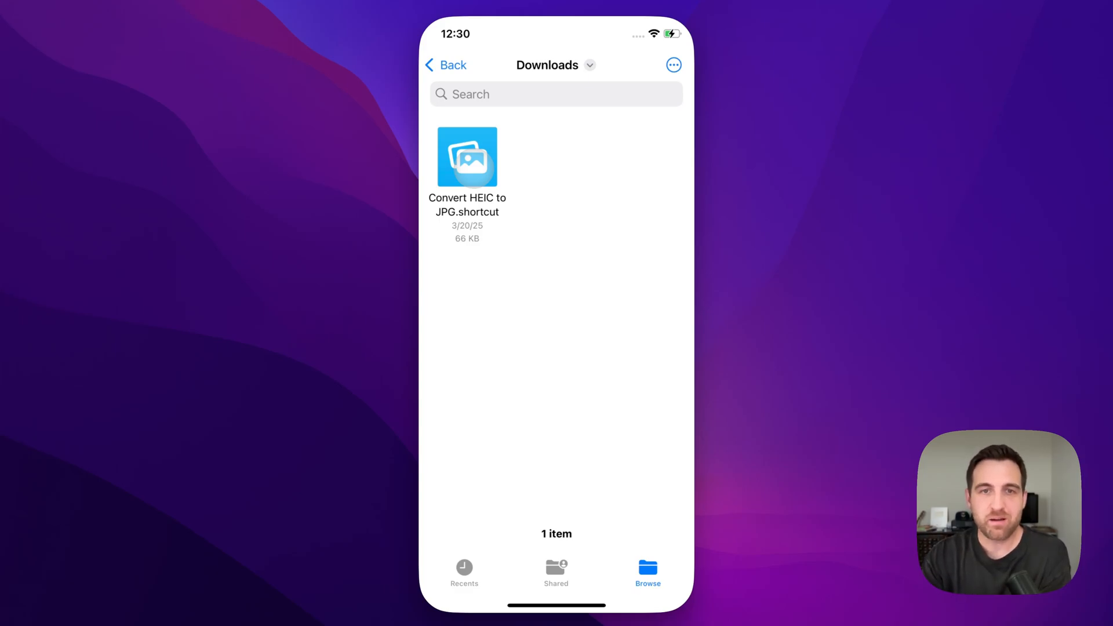
left_click(467, 156)
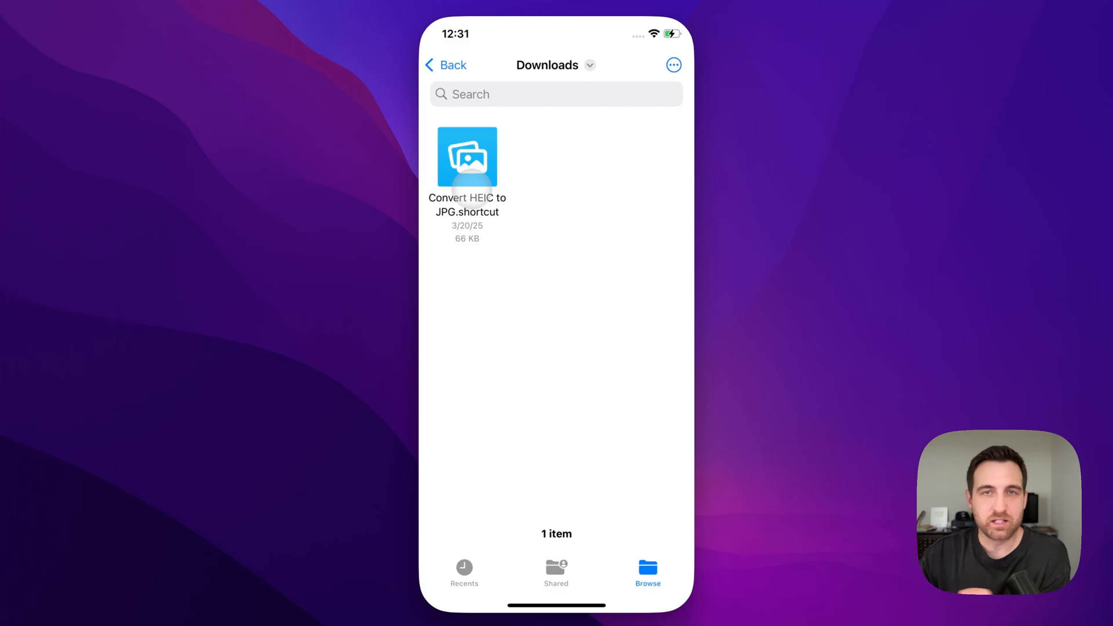
left_click(445, 65)
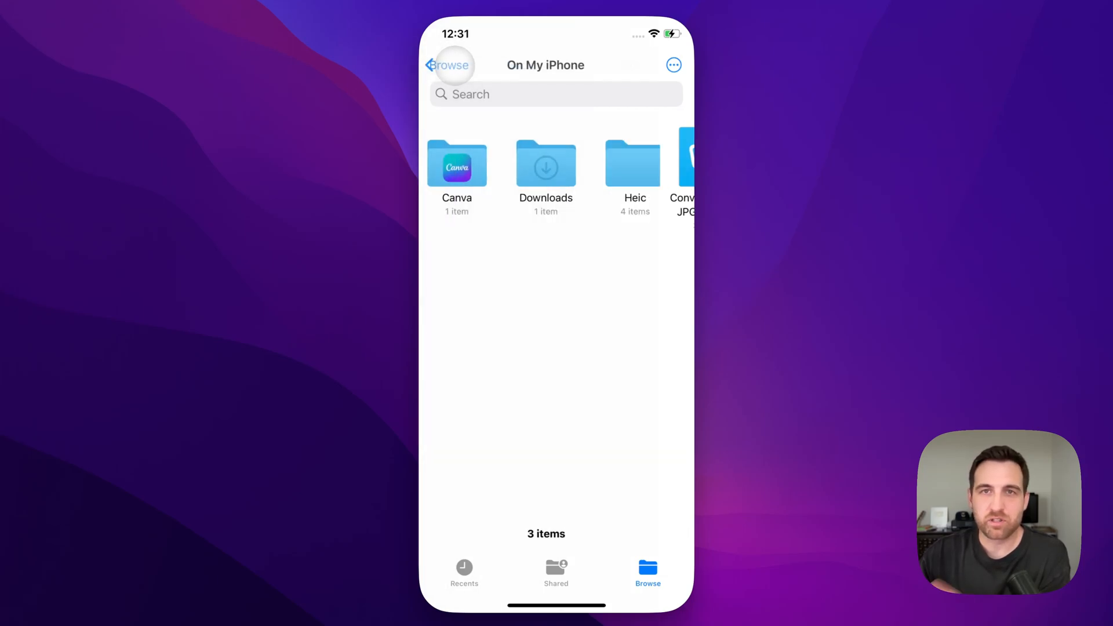
Step: Go back to the Browse locations and close the iPhone Mirroring window
left_click(447, 65)
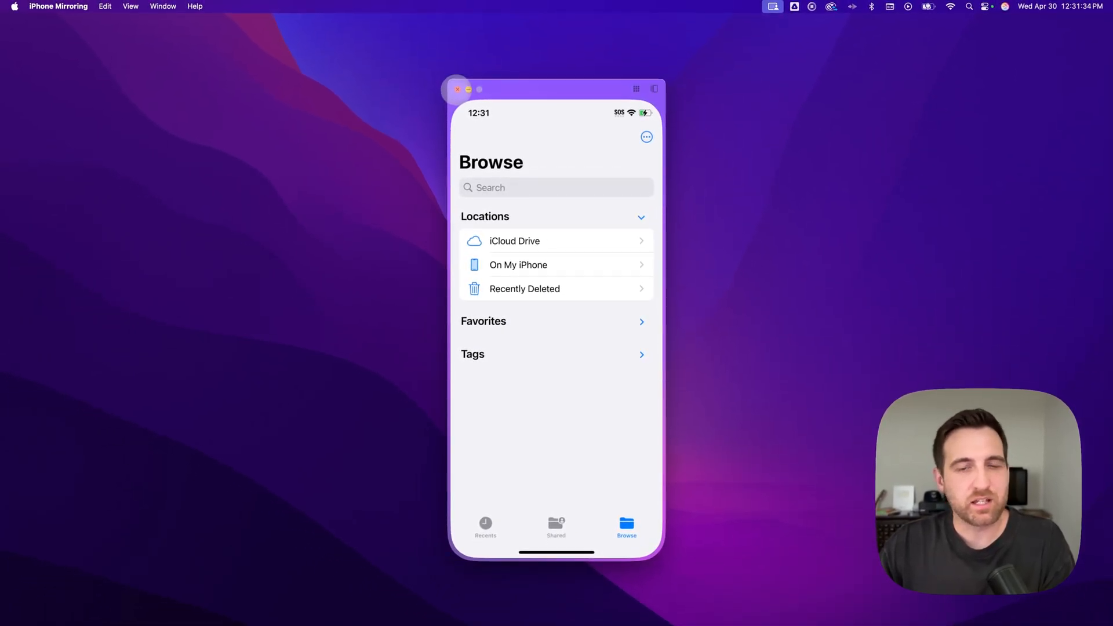
left_click(458, 89)
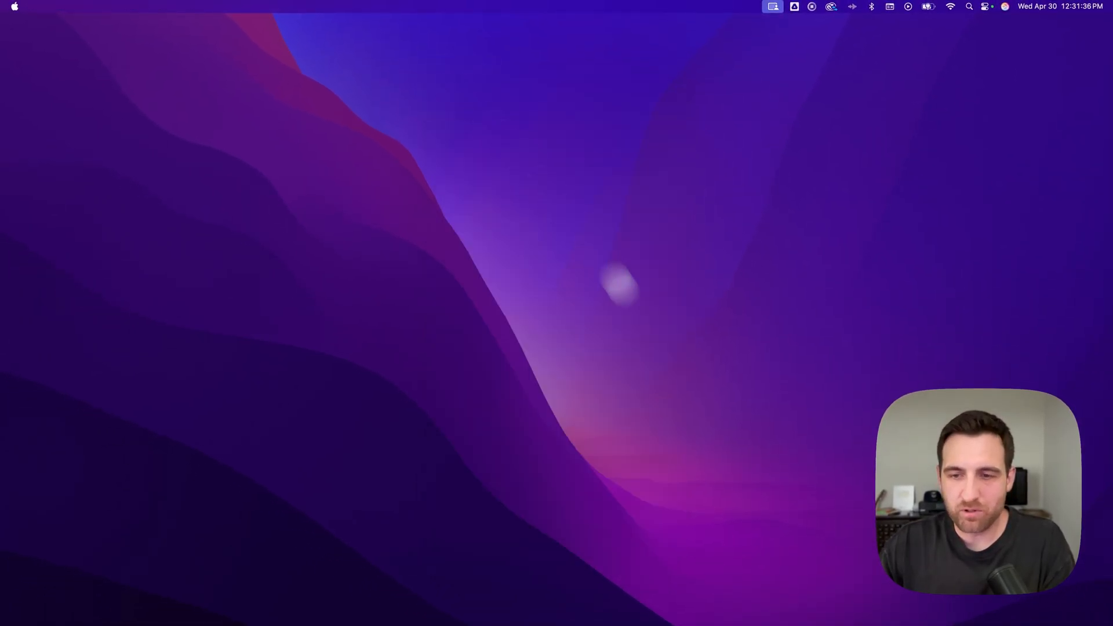
mouse_move(557, 624)
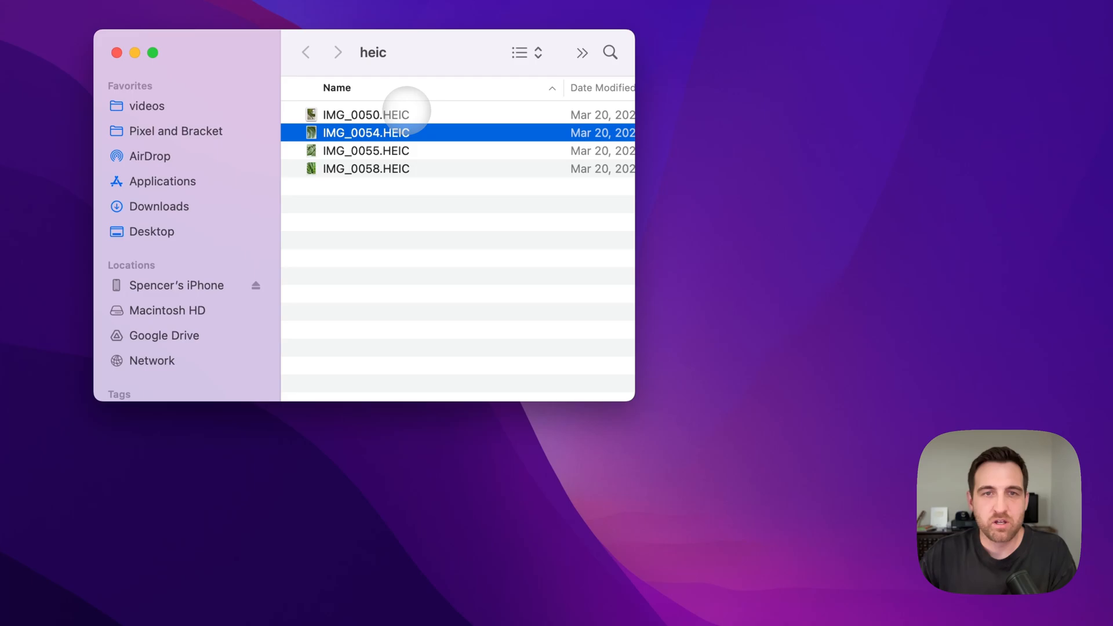
Step: Select IMG_0050, IMG_0054, IMG_0055 and IMG_0058 HEIC photos together in the heic folder
left_click(365, 114)
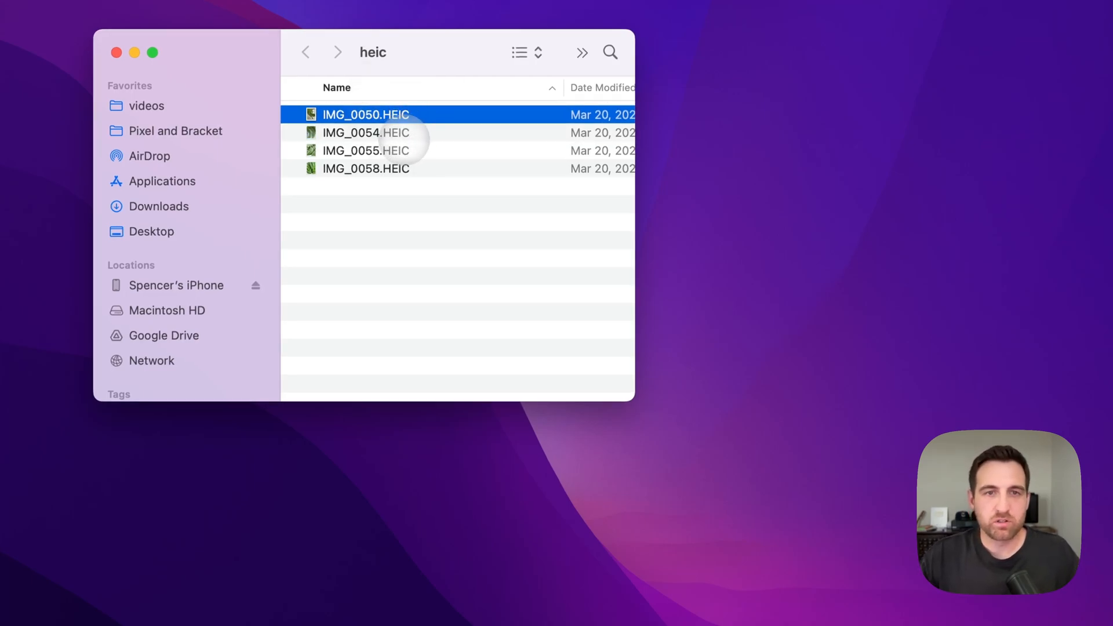
mouse_move(433, 114)
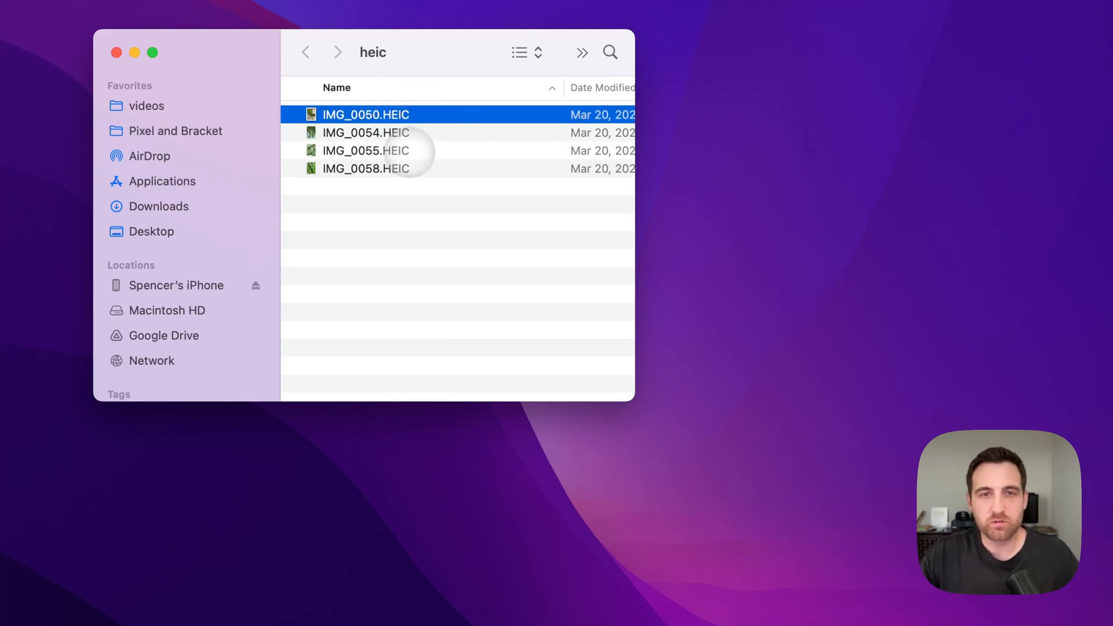
left_click(366, 169)
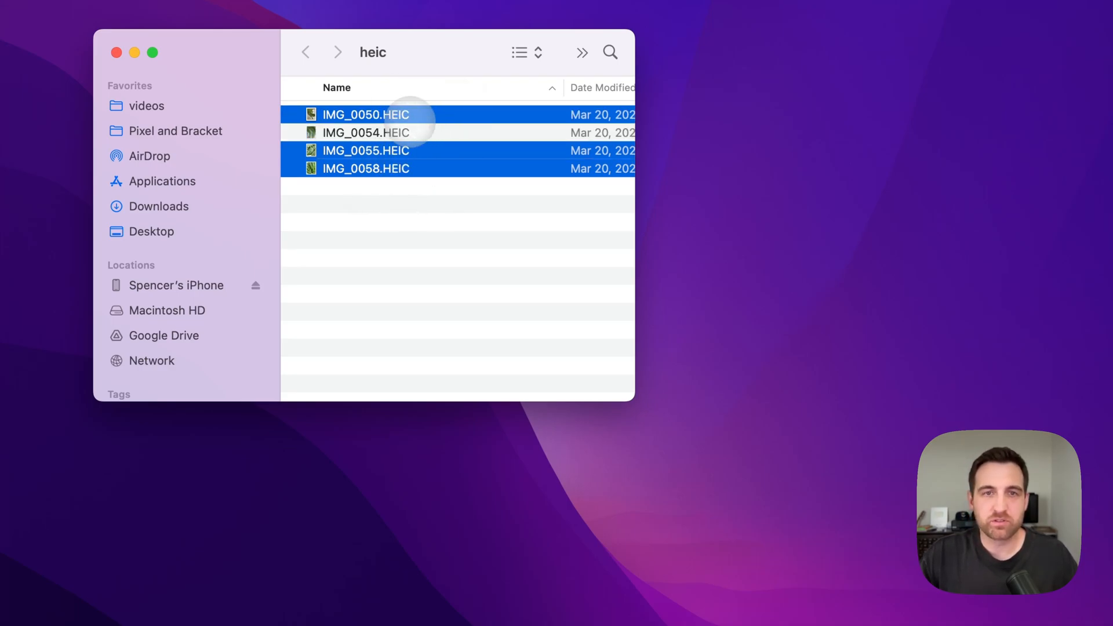
left_click(365, 132)
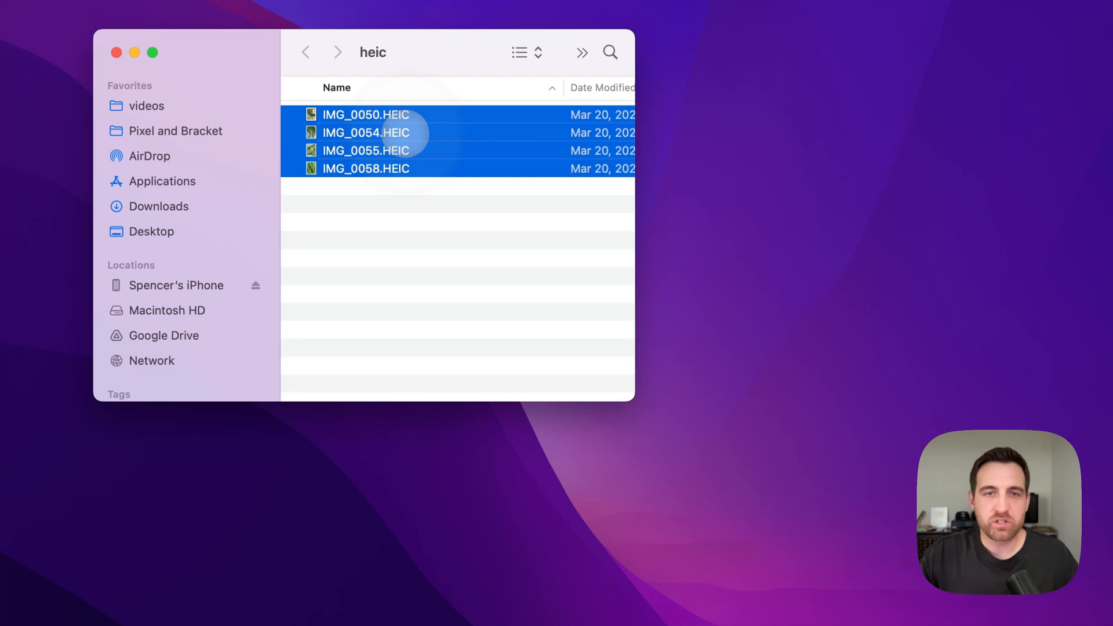
Step: Run Convert HEIC to JPG from Quick Actions, saving the JPEG copies to the current folder
right_click(398, 134)
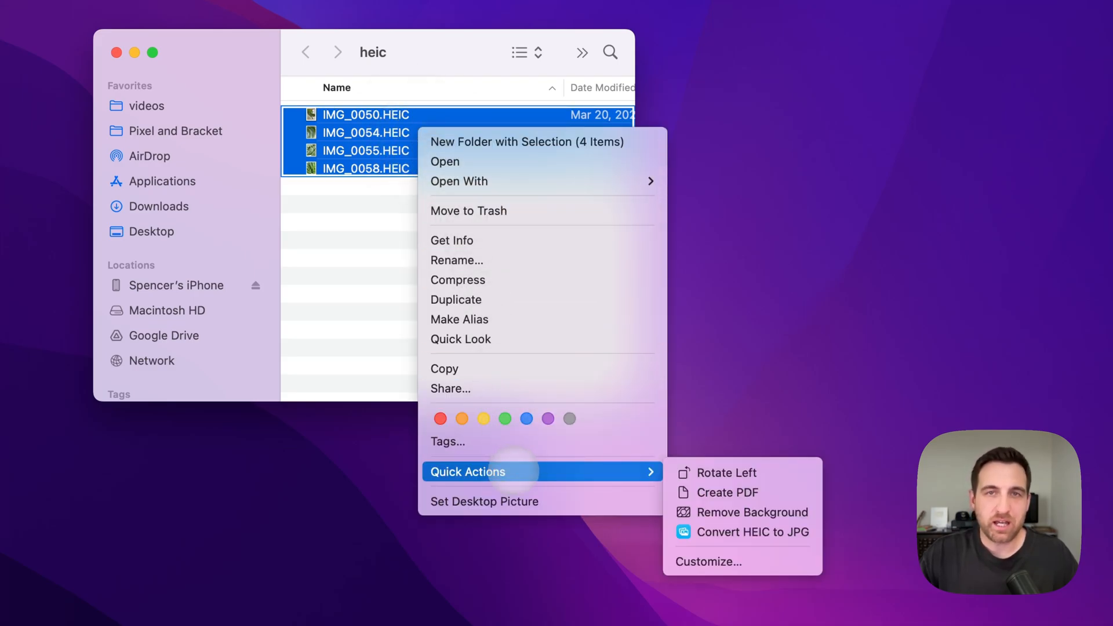
mouse_move(756, 533)
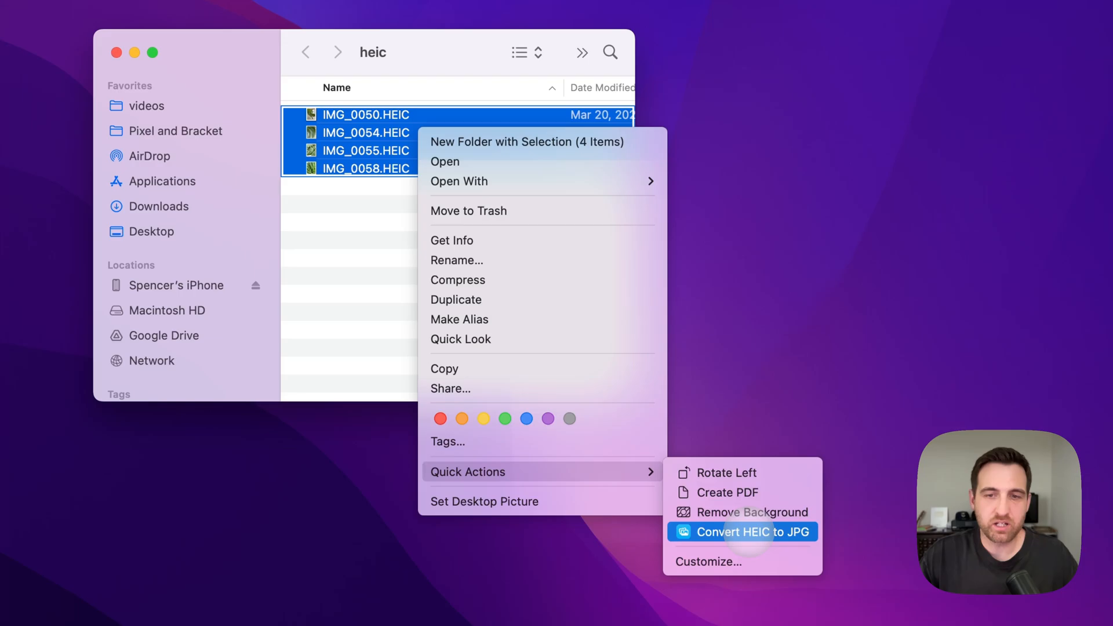
left_click(740, 533)
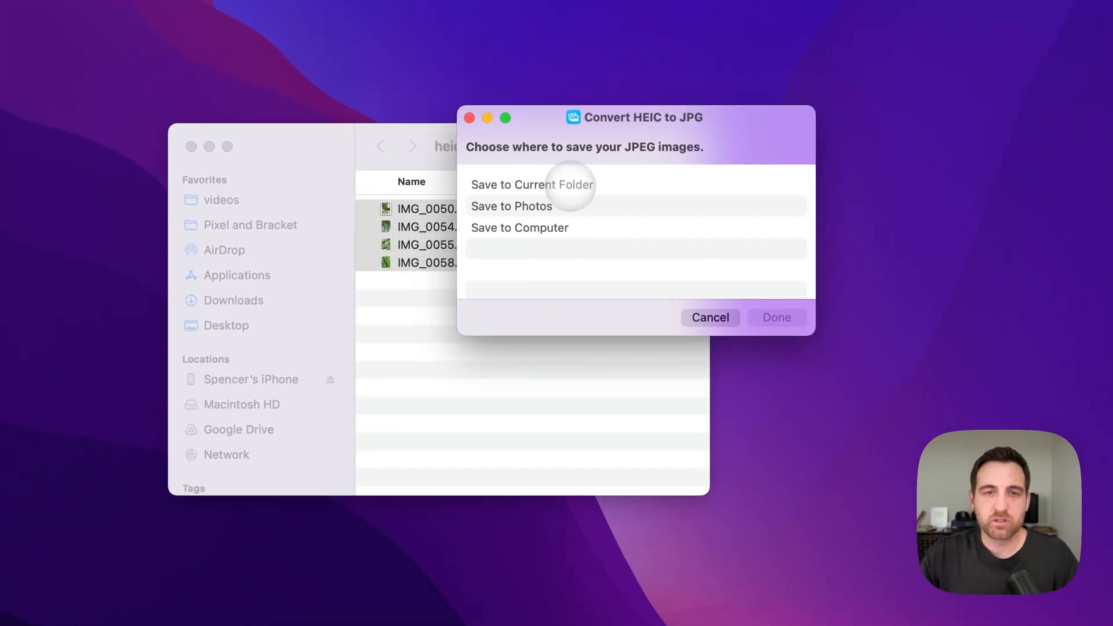
mouse_move(542, 206)
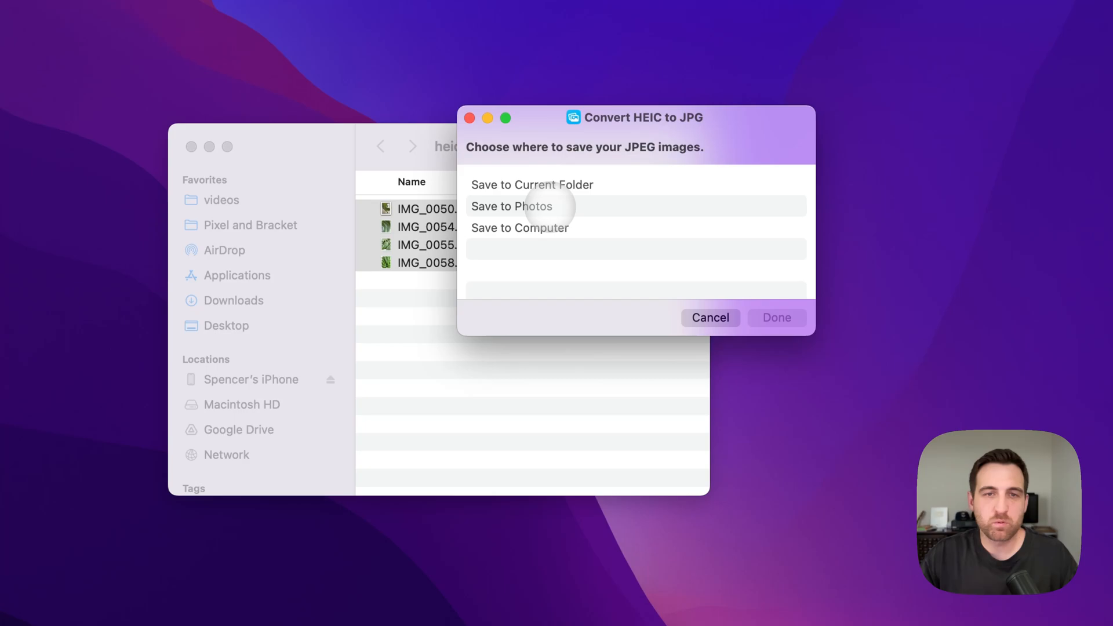
mouse_move(520, 228)
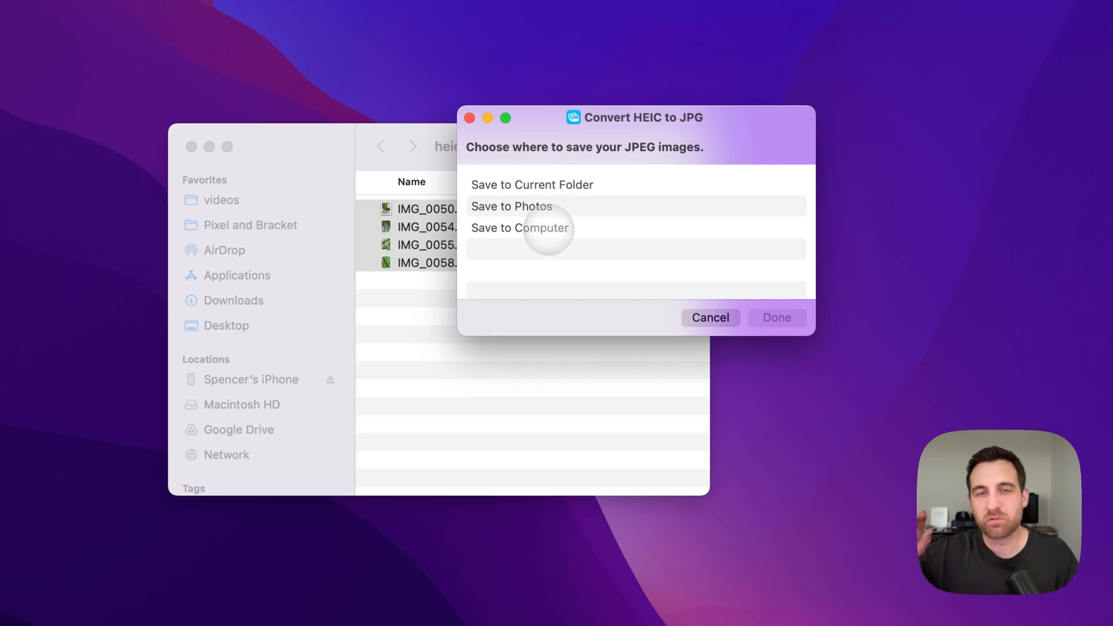
left_click(531, 185)
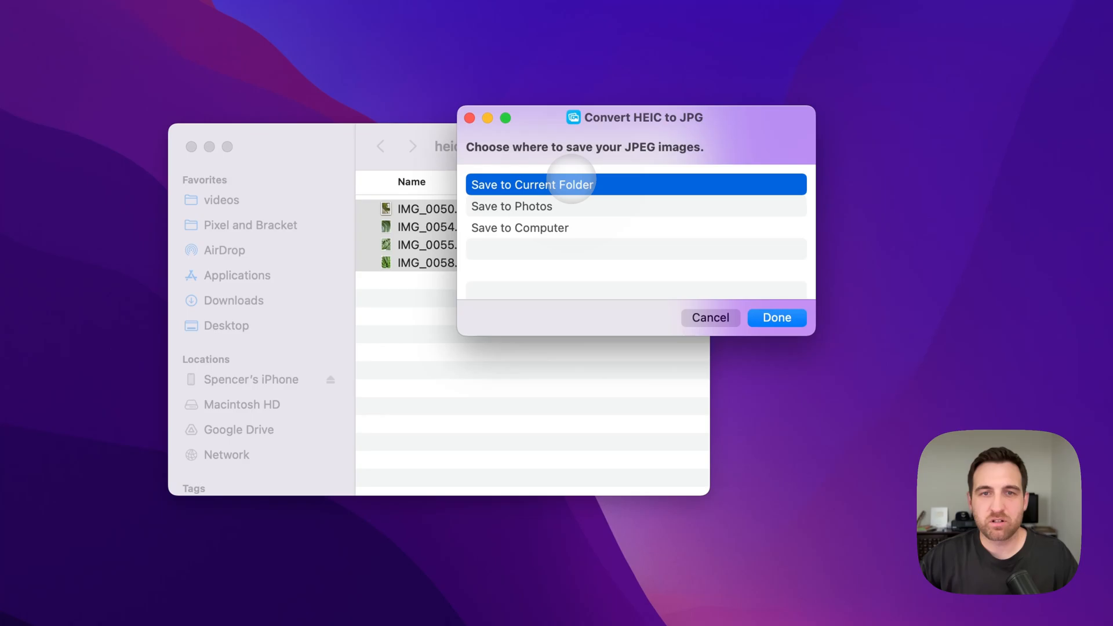
mouse_move(775, 318)
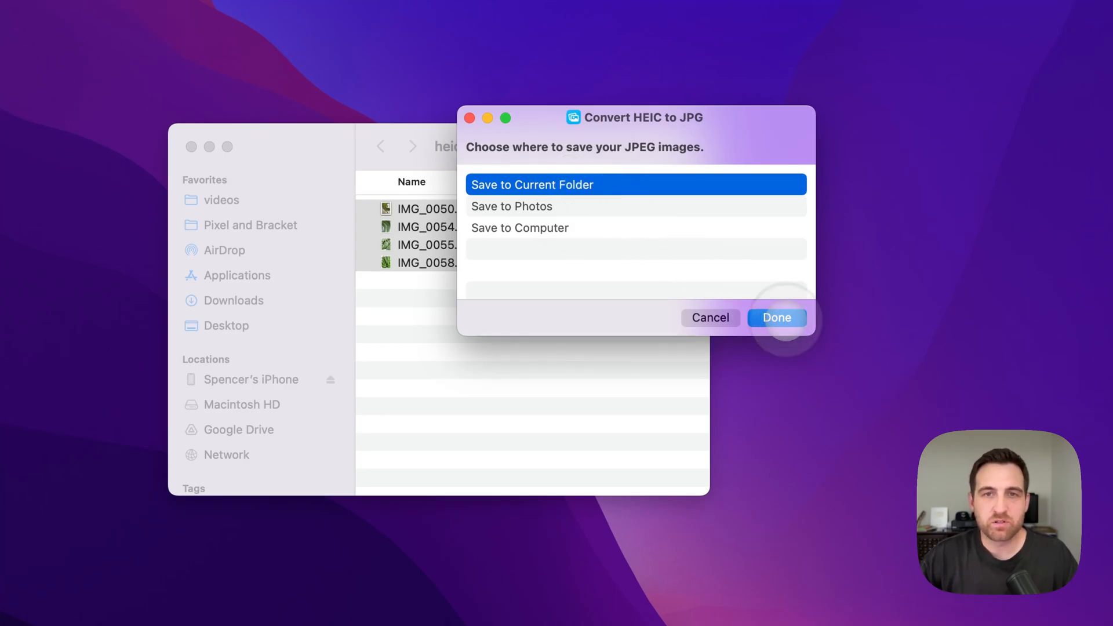
left_click(775, 318)
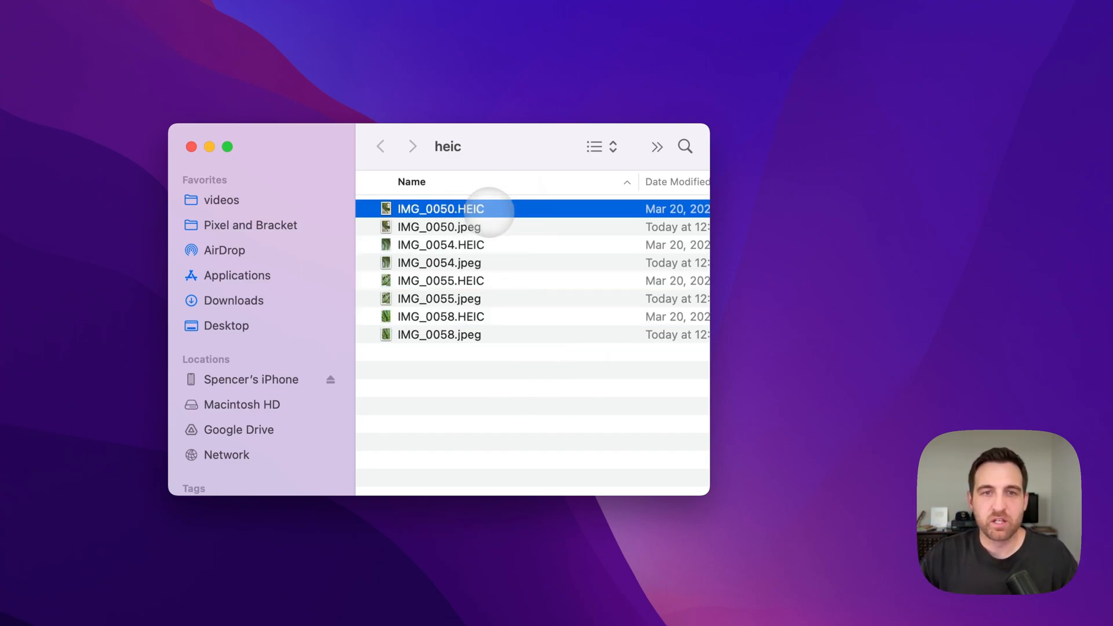
Step: Select IMG_0050.jpeg and rename its extension from .jpeg to .jpg
left_click(438, 227)
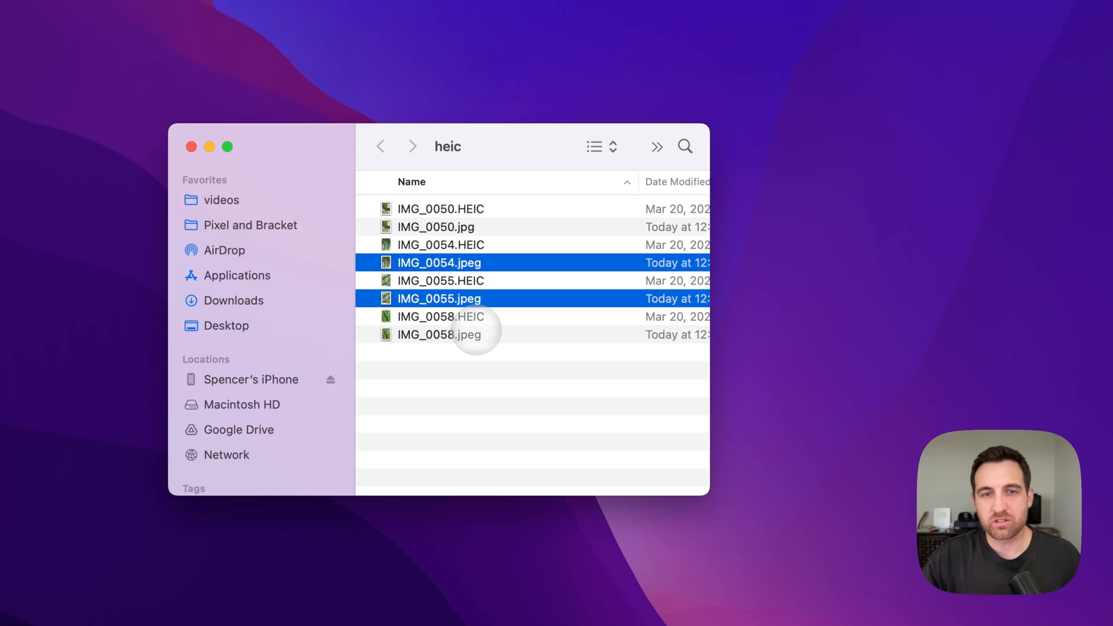
Step: Batch-rename the three remaining copies, replacing 'jpeg' with 'jpg' in their names
right_click(438, 334)
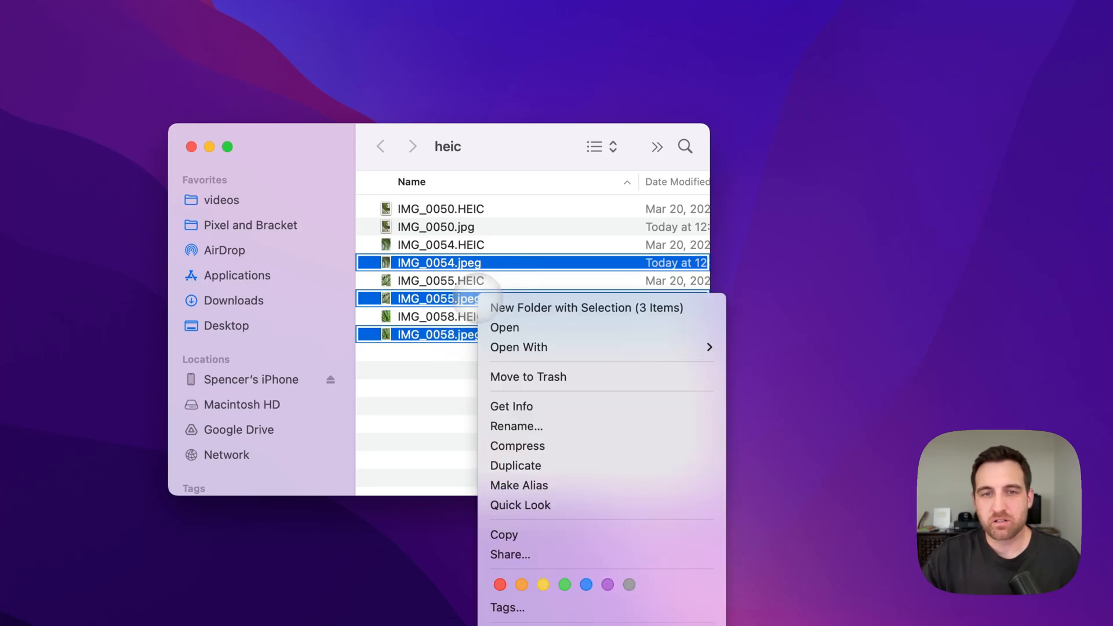
left_click(517, 445)
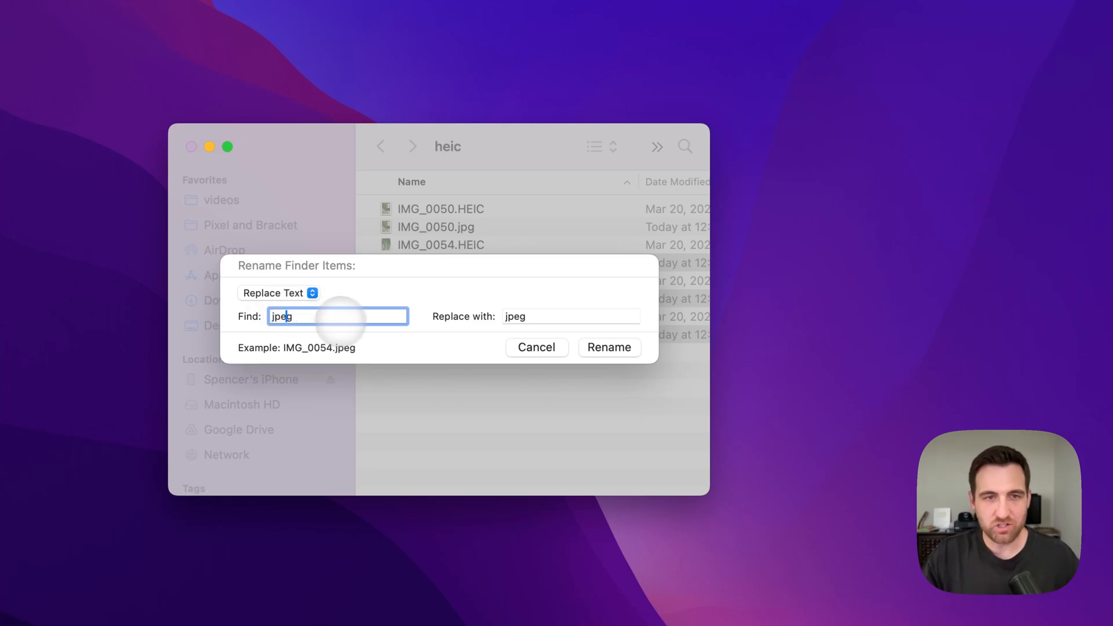
left_click(570, 315)
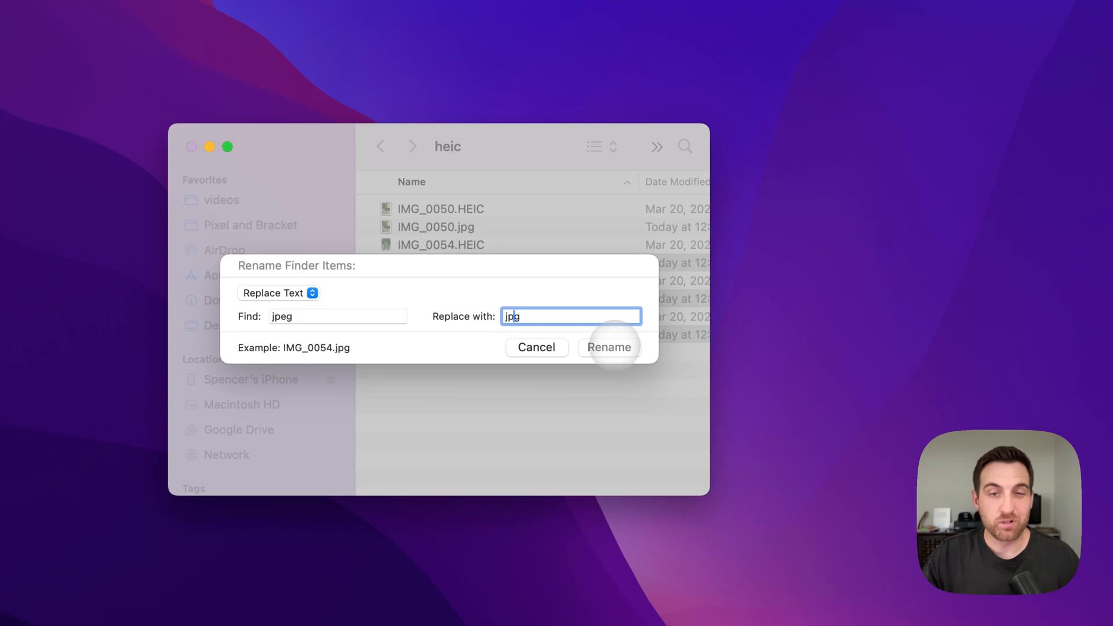
left_click(608, 347)
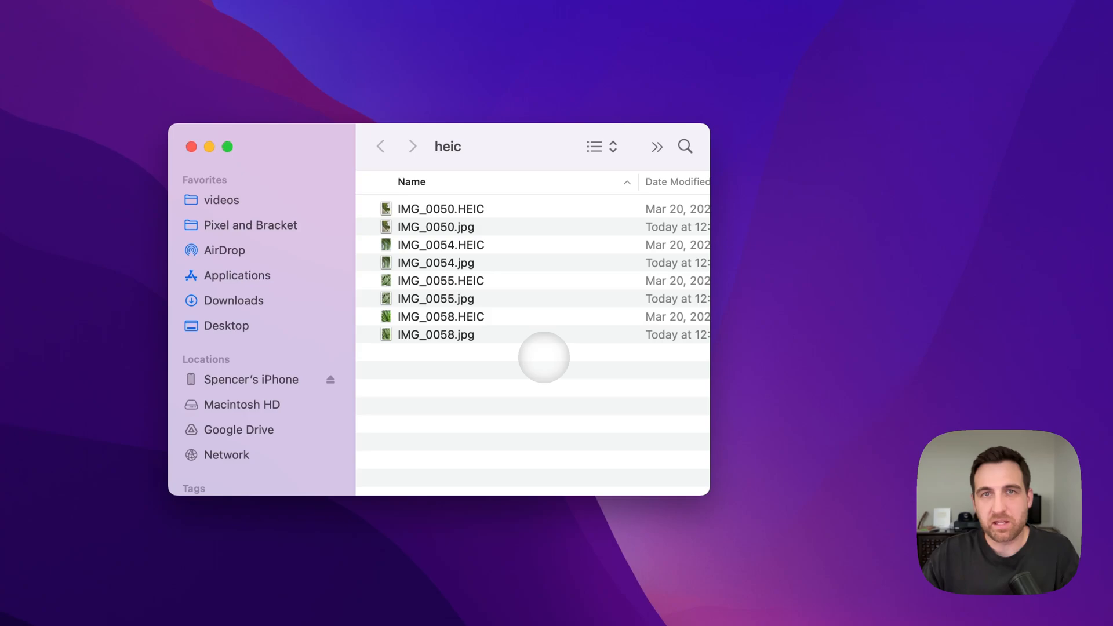
mouse_move(546, 363)
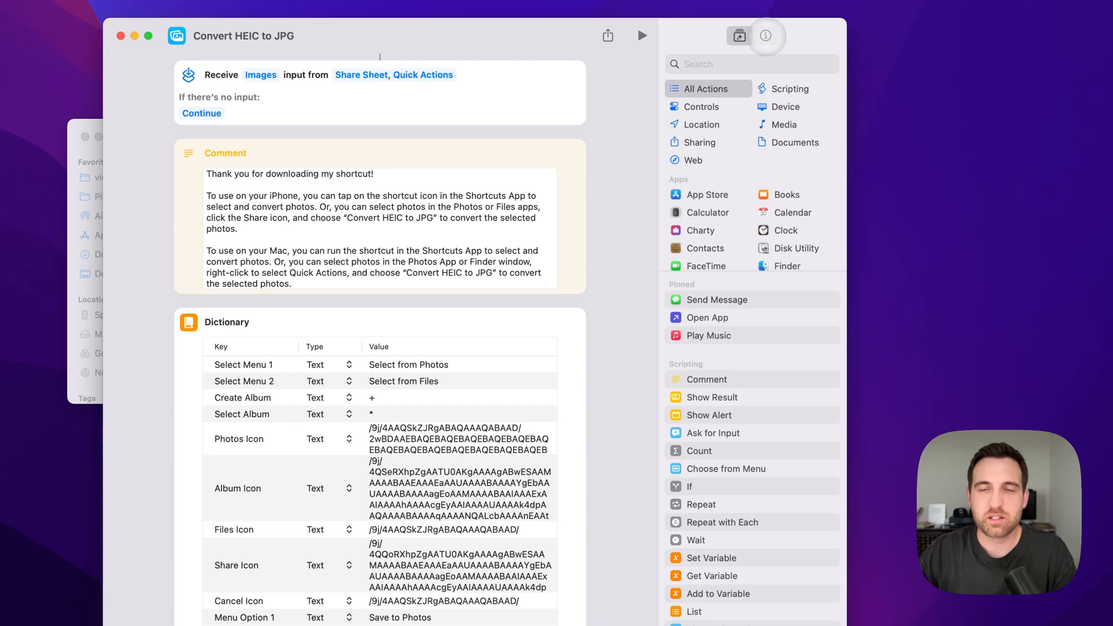
Step: Show the shortcut's Details with Quick Action in Finder and Share Sheet enabled
left_click(765, 36)
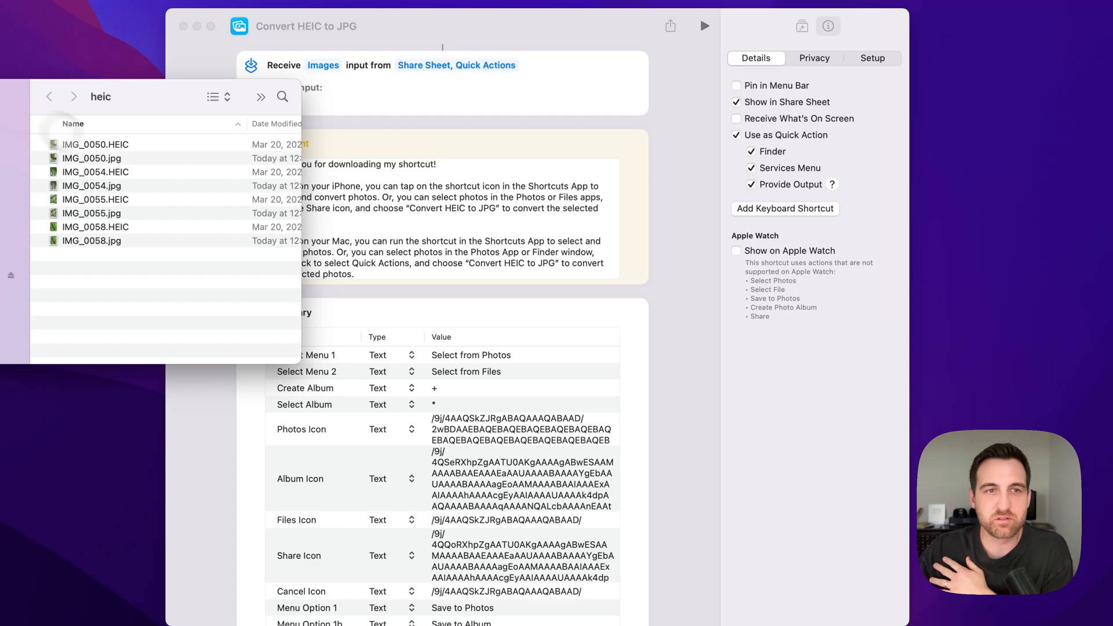
Step: Verify Convert HEIC to JPG is enabled in Finder's Quick Actions extensions for IMG_0050.HEIC, then finish
right_click(94, 144)
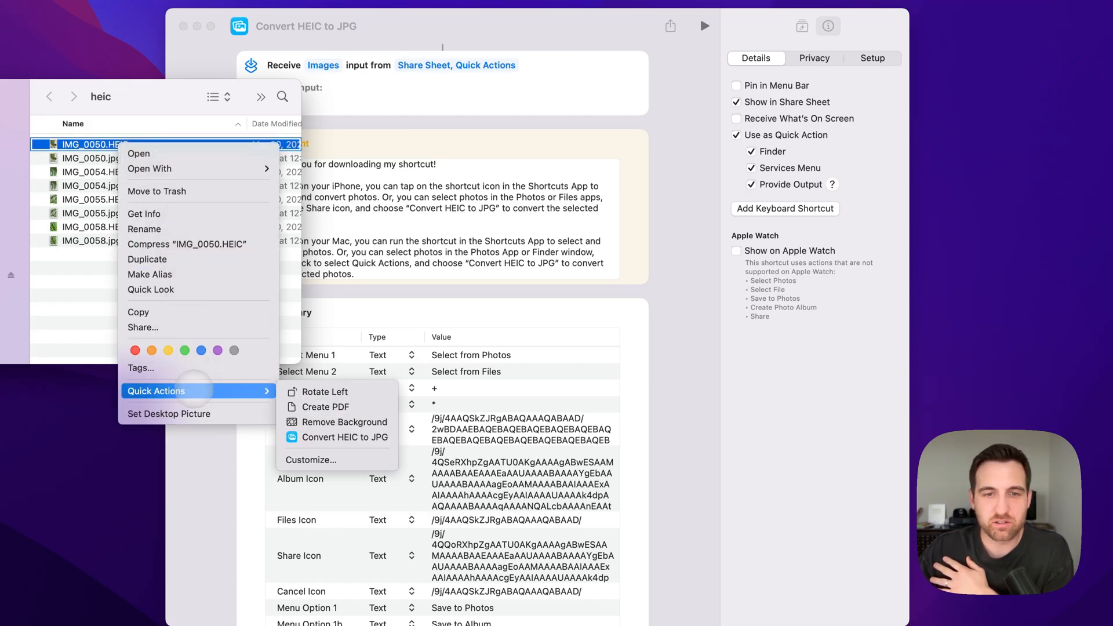
mouse_move(338, 422)
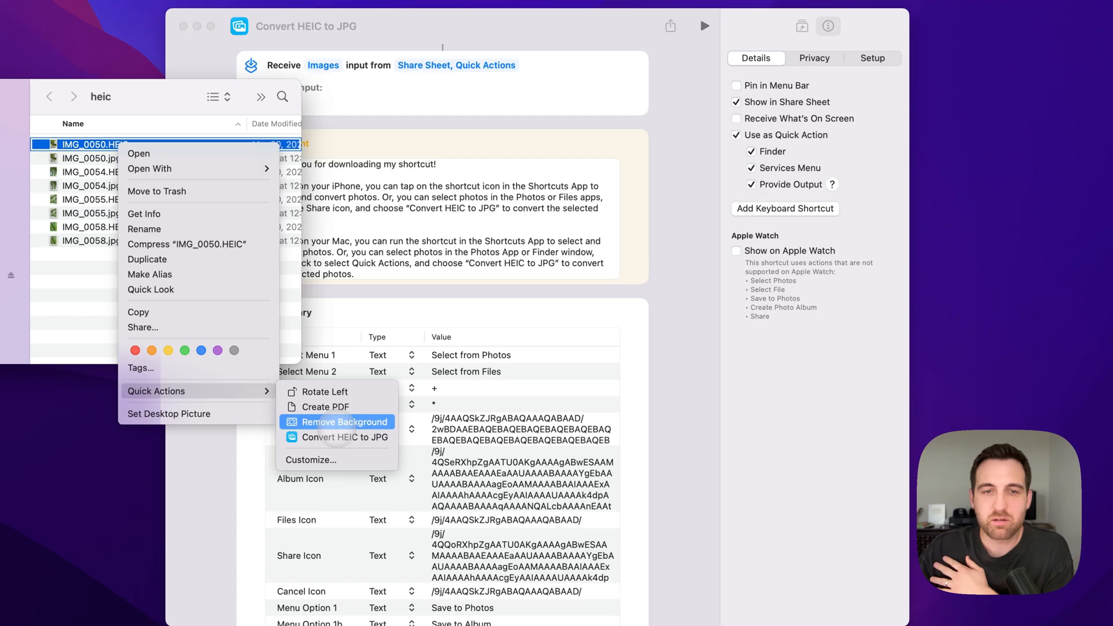
mouse_move(340, 437)
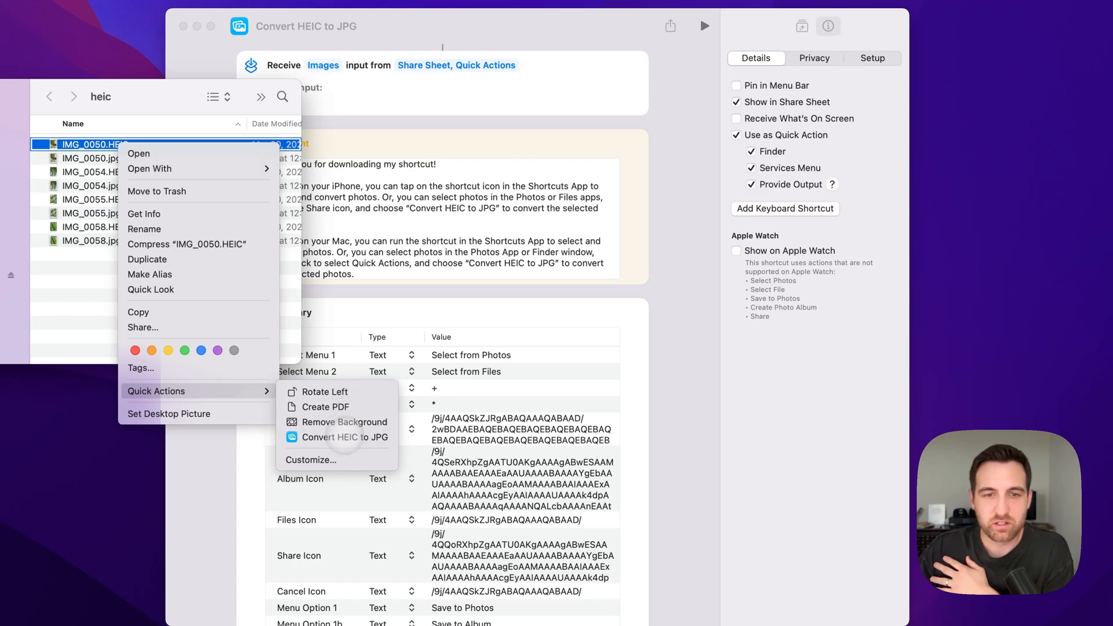
mouse_move(311, 459)
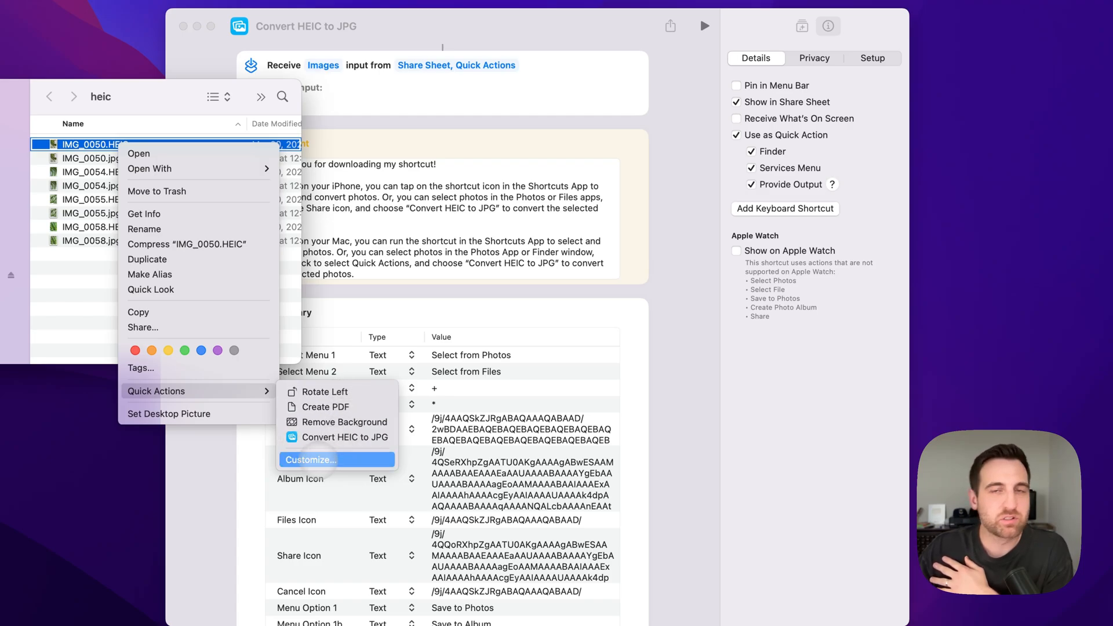
left_click(310, 460)
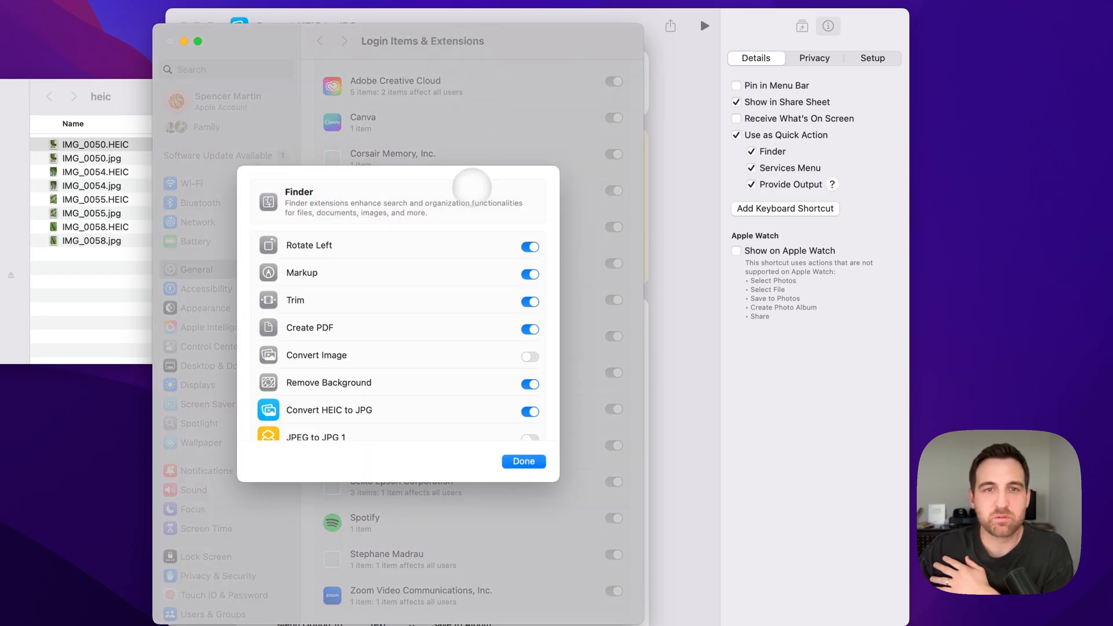
scroll("down", 3)
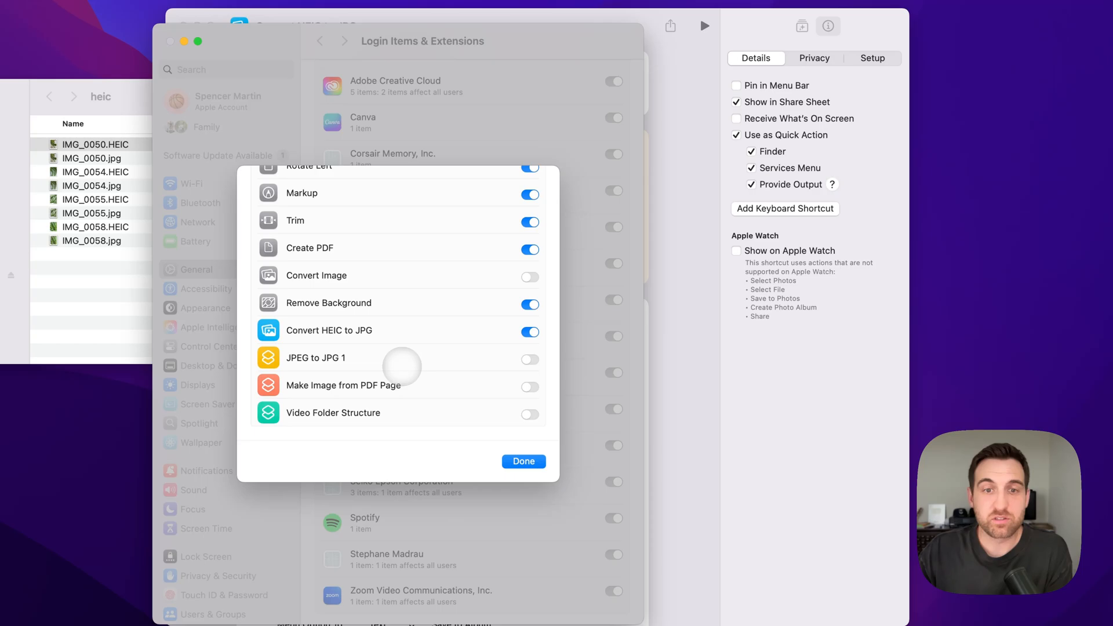
mouse_move(497, 332)
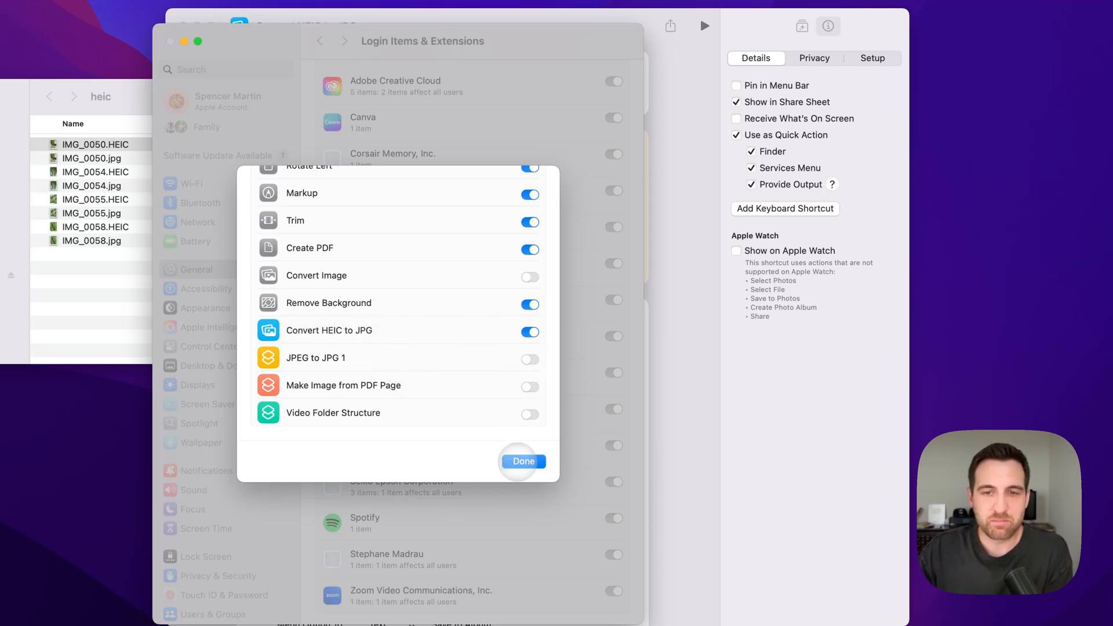
left_click(523, 461)
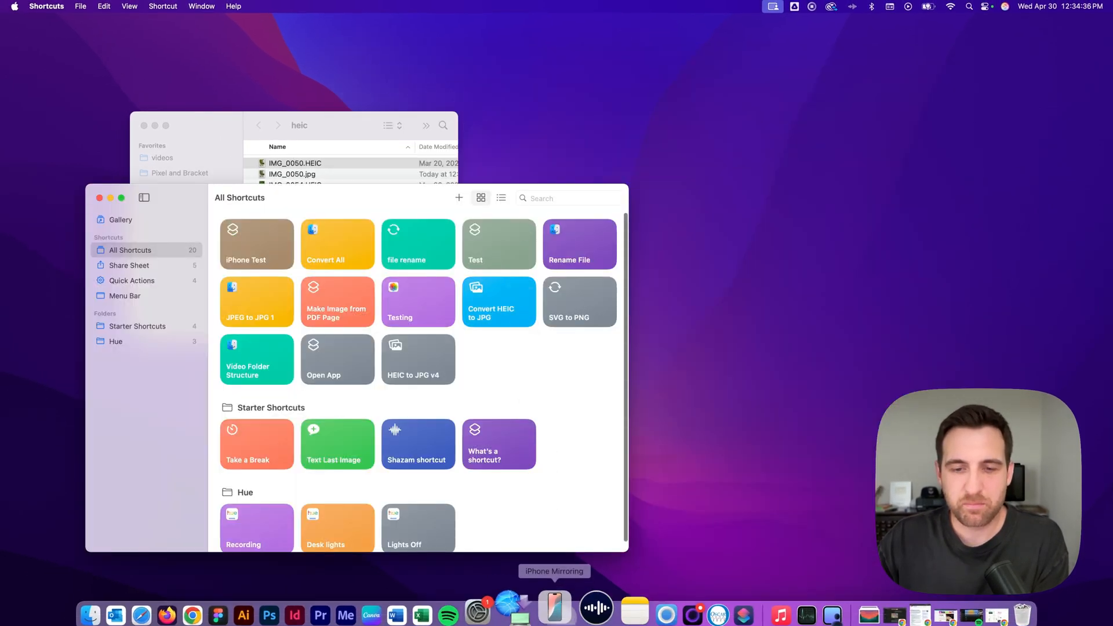
Step: From the mirrored iPhone photo's share sheet, reach Edit Actions showing Convert HEIC to JPG as a favourite
left_click(556, 608)
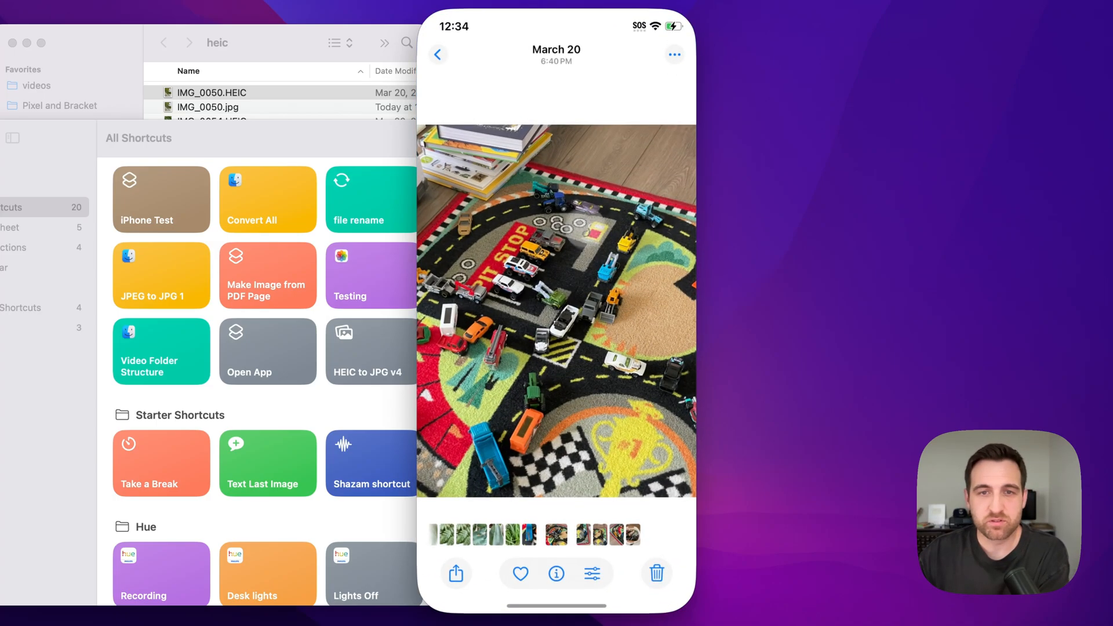
left_click(454, 573)
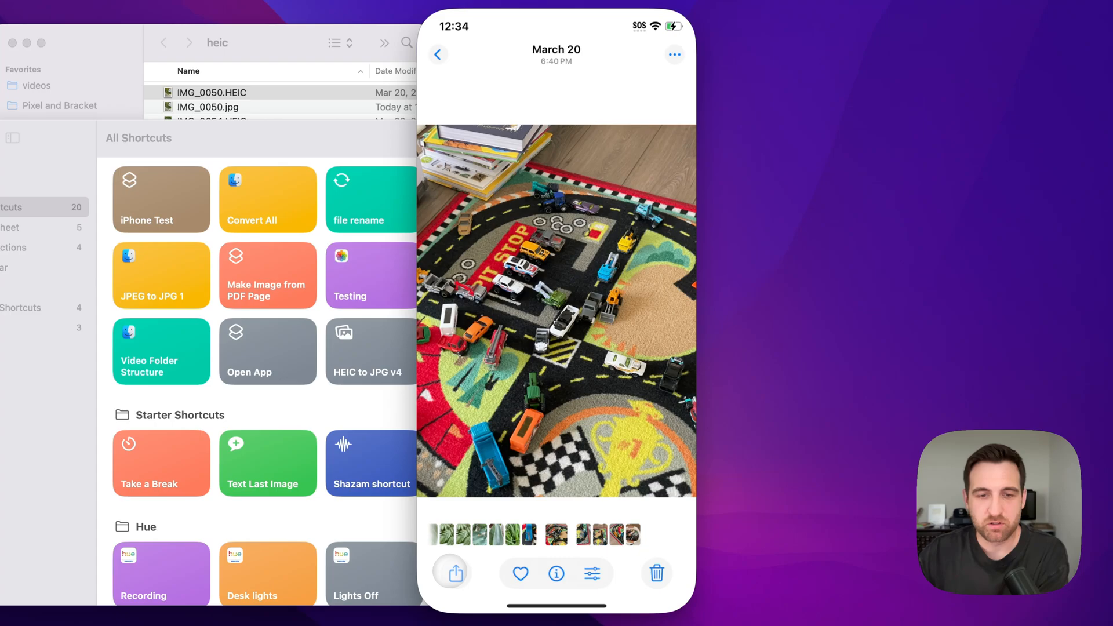
left_click(451, 574)
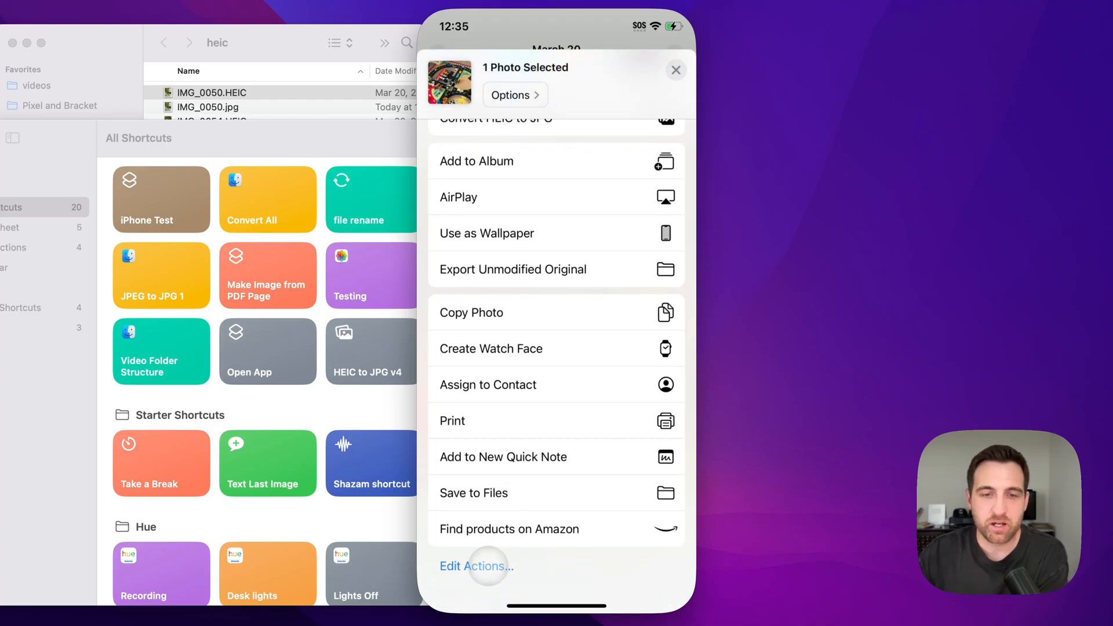
left_click(474, 566)
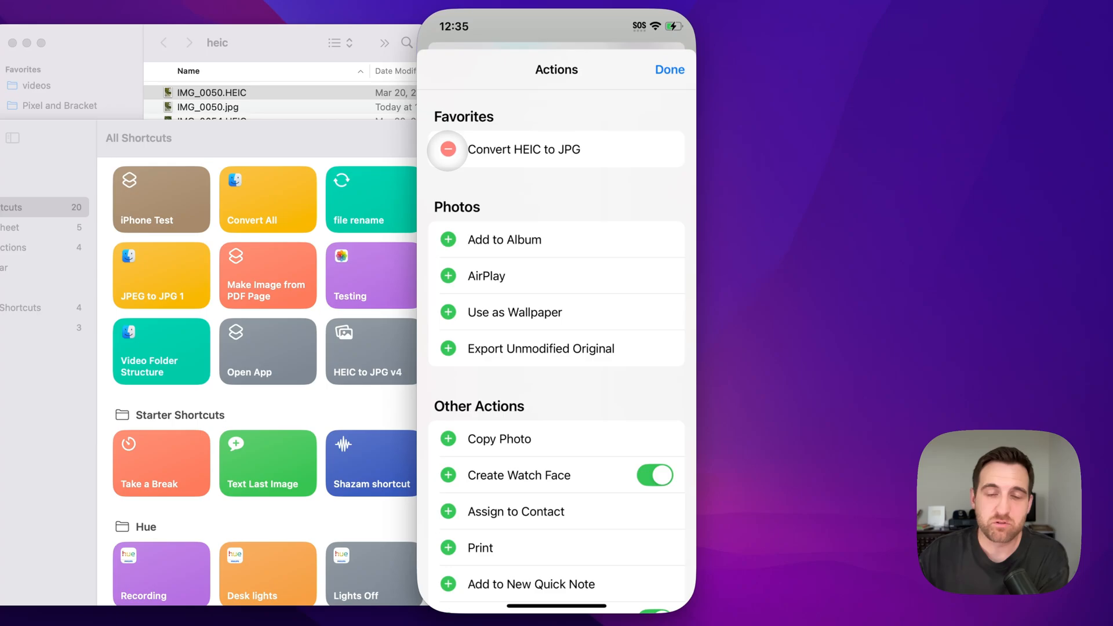
scroll("down", 3)
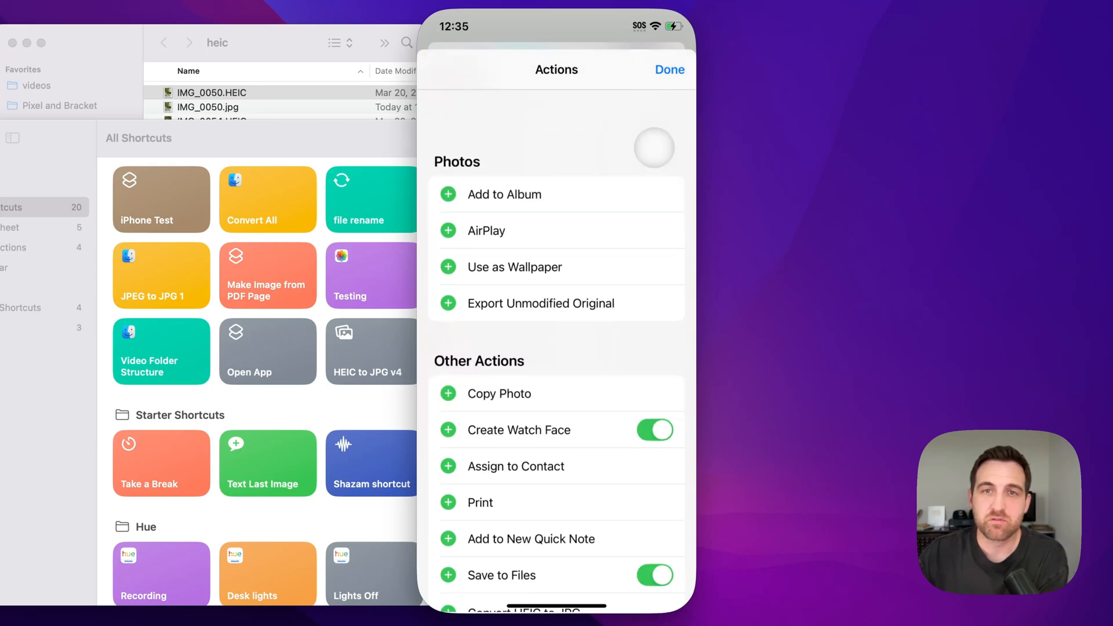
scroll("down", 3)
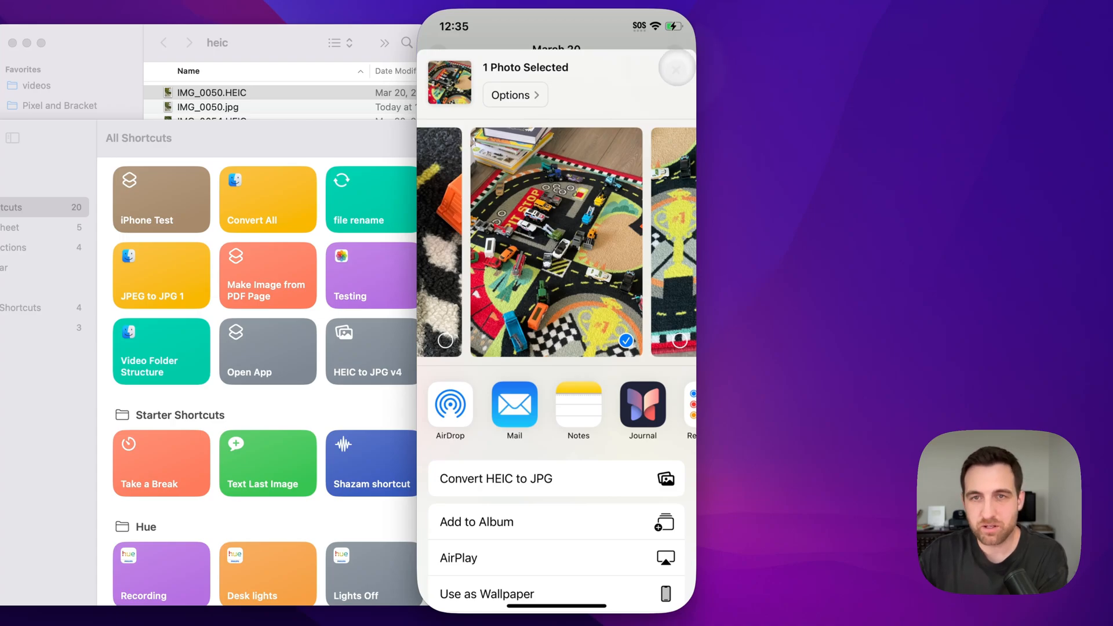
Step: Dismiss the share sheet and start sharing the aloe plant photo
left_click(675, 67)
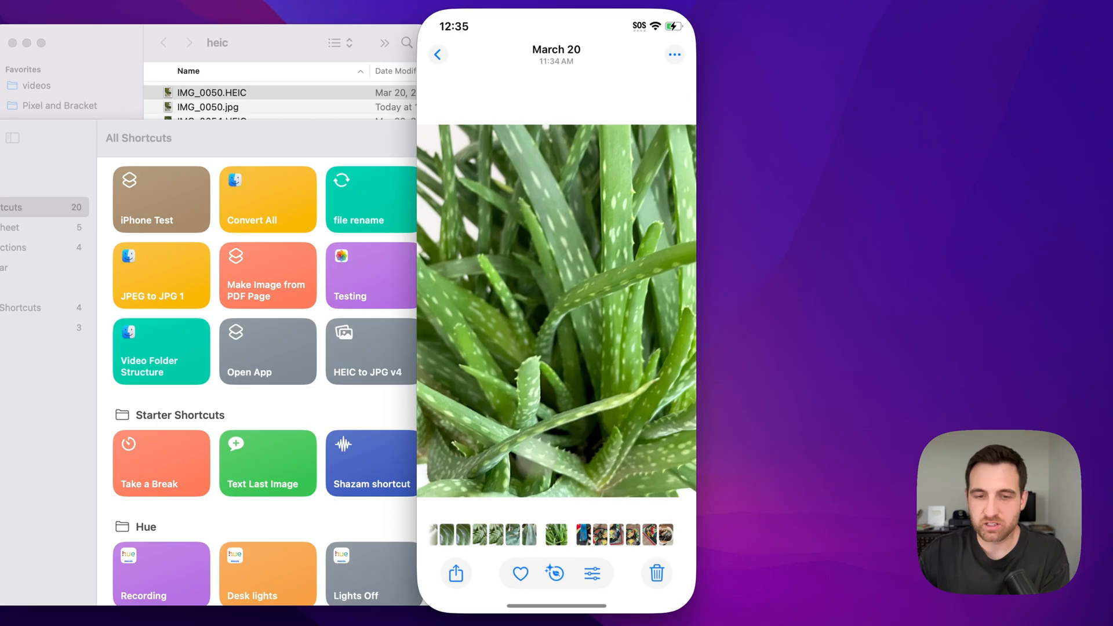
left_click(455, 572)
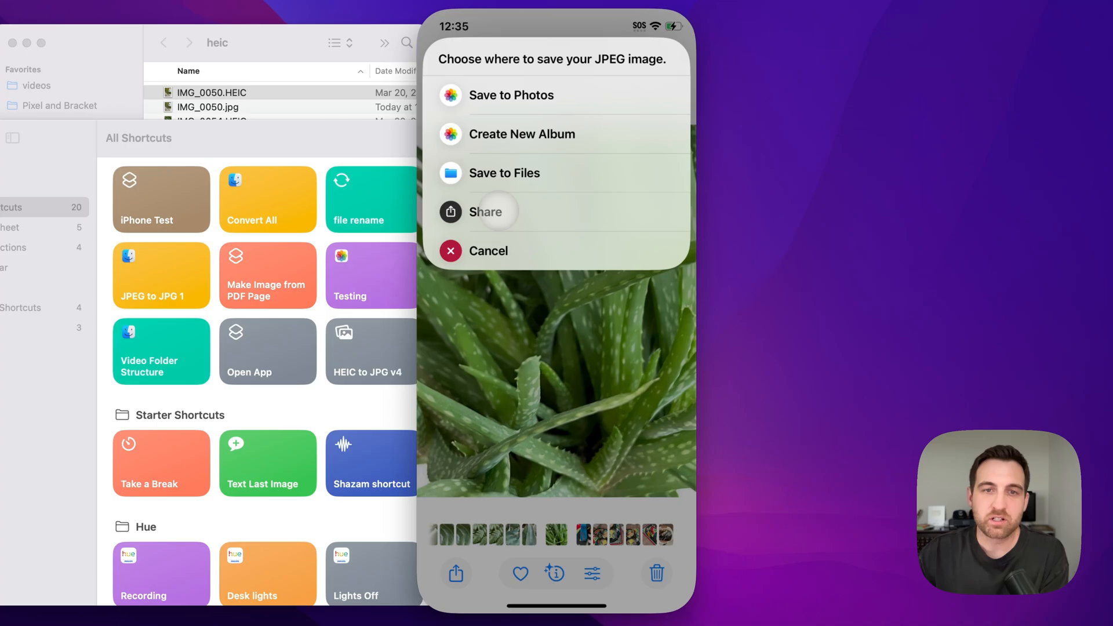
Step: Convert the aloe photo to IMG_0058 JPEG for sharing, then dismiss the share sheet
left_click(488, 211)
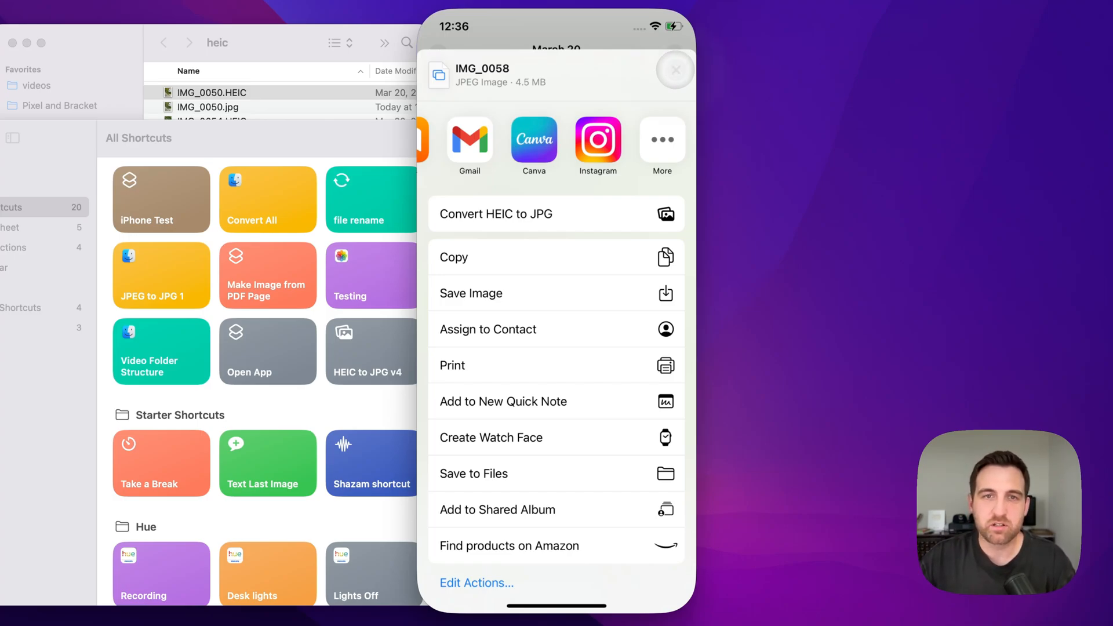
left_click(675, 70)
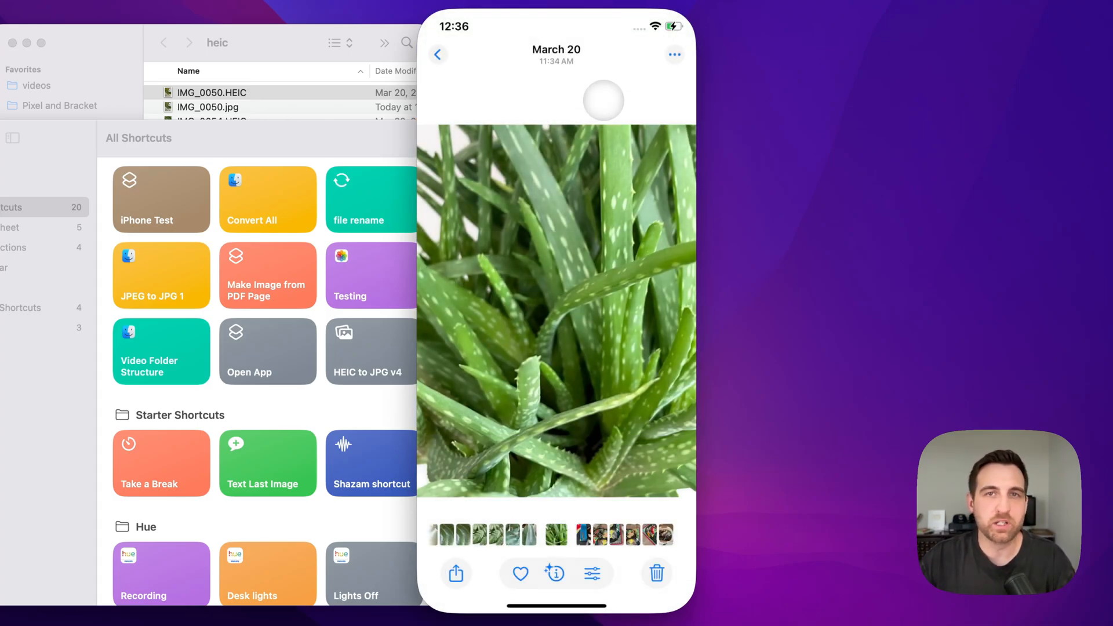